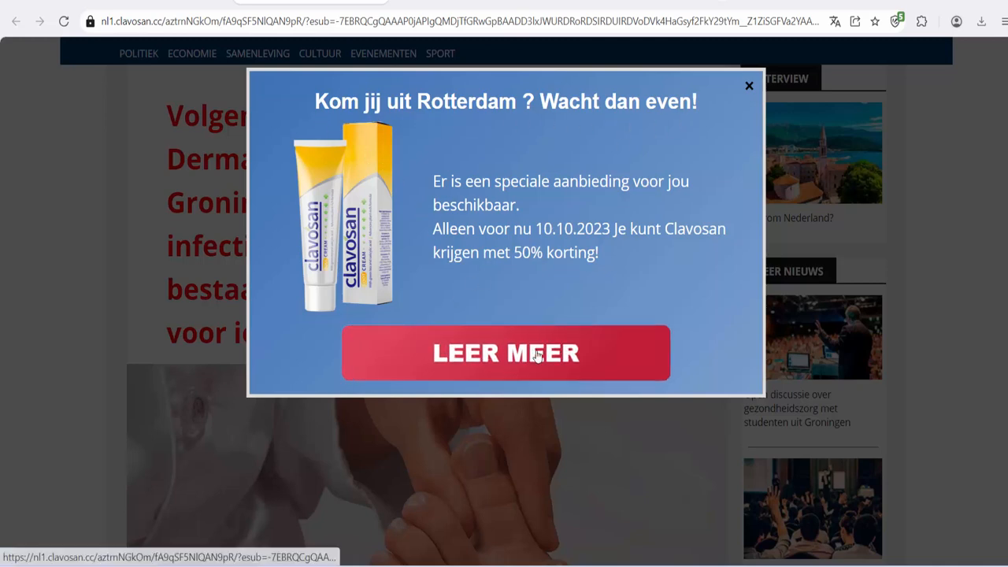
Dismiss the Rotterdam discount pop-up via LEER MEER so the nail-fungus headline shows.
click(748, 85)
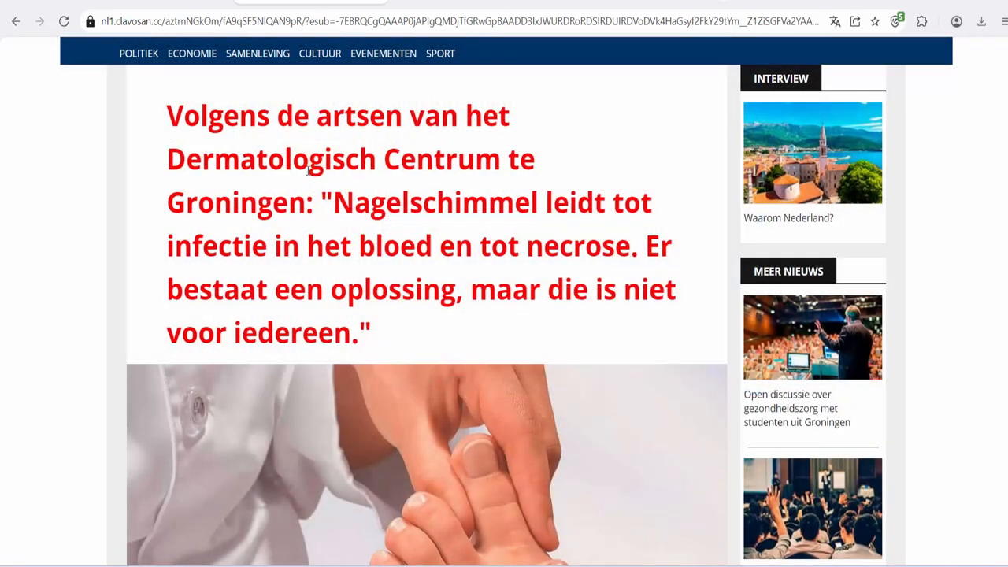
mouse_move(164, 223)
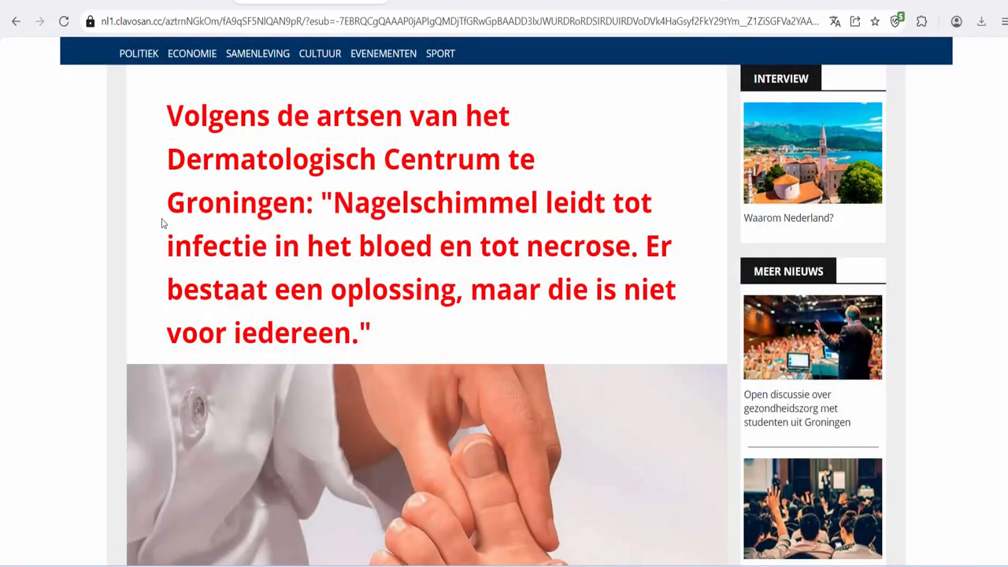
mouse_move(182, 265)
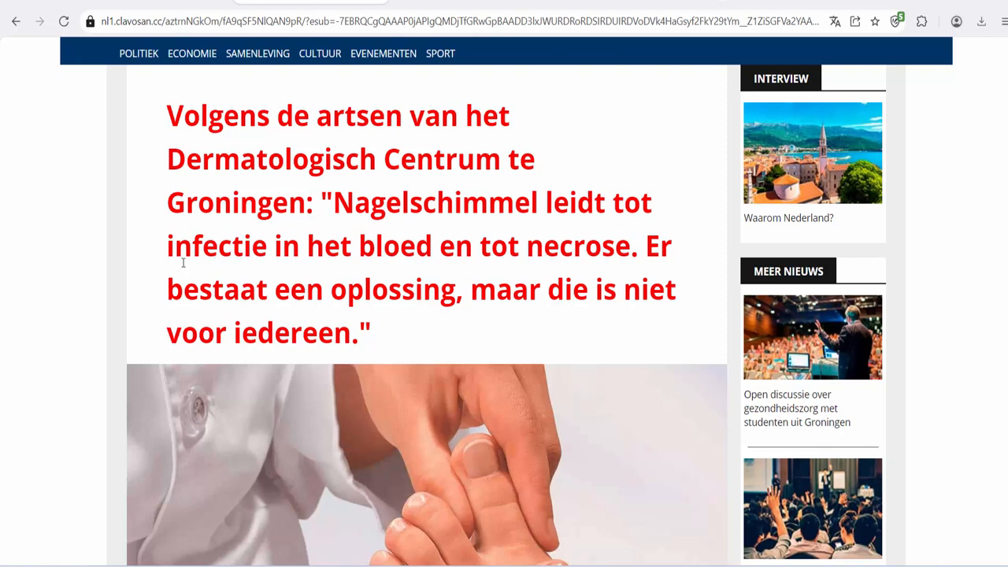
mouse_move(386, 317)
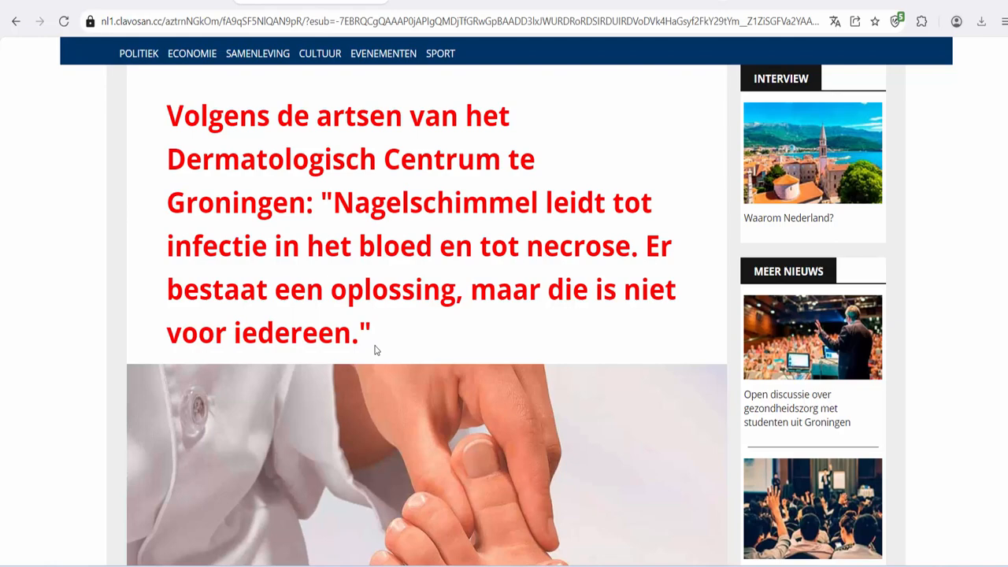
Scroll past the press-conference intro to the doctor's photo and the 'why dangerous' question.
scroll(down, 3)
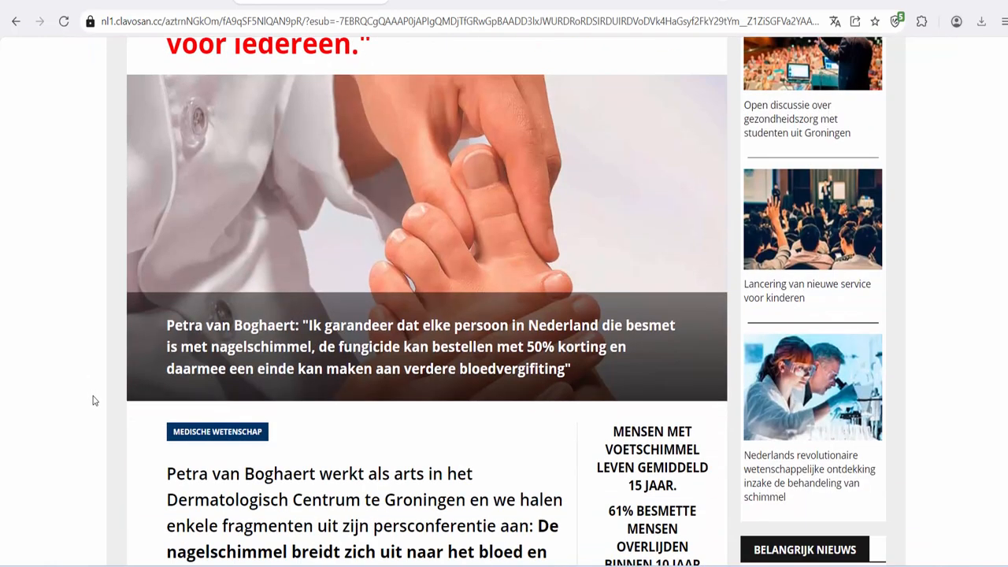
scroll(down, 3)
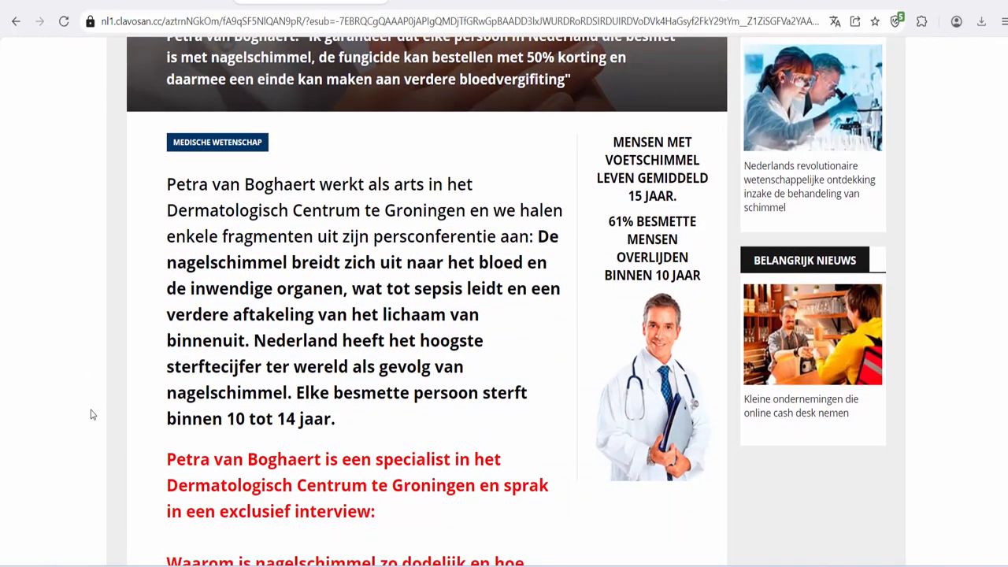
scroll(down, 3)
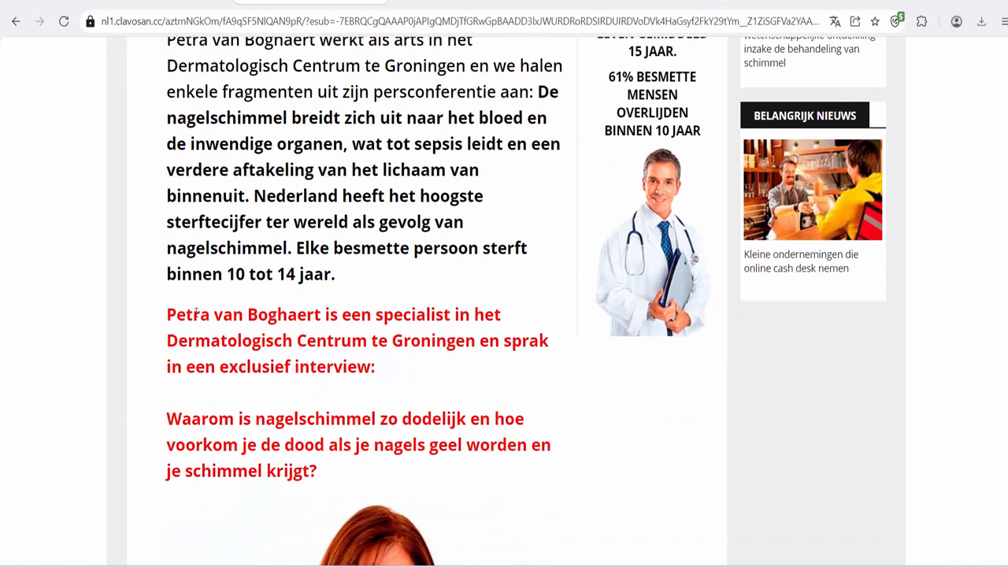
mouse_move(197, 334)
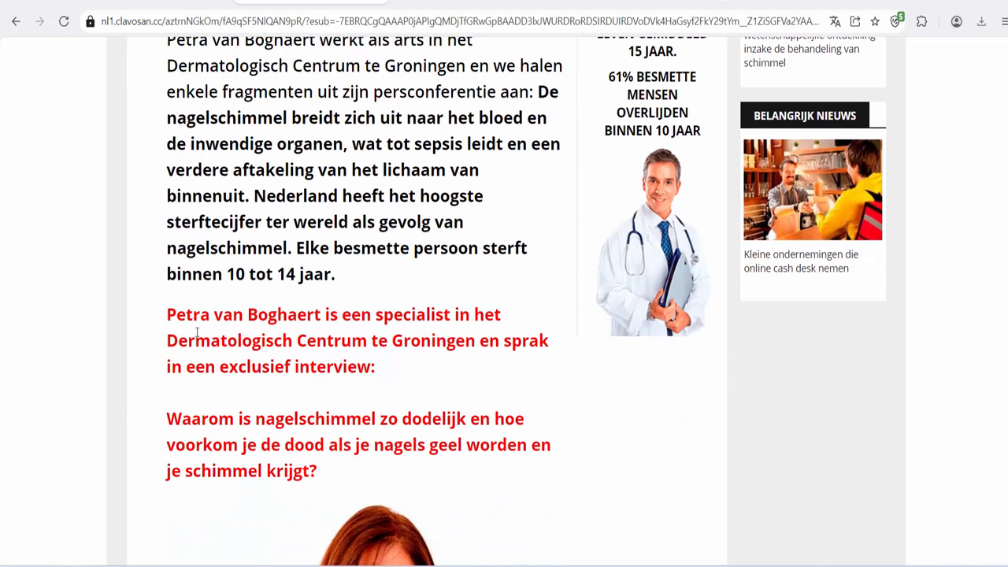
mouse_move(352, 385)
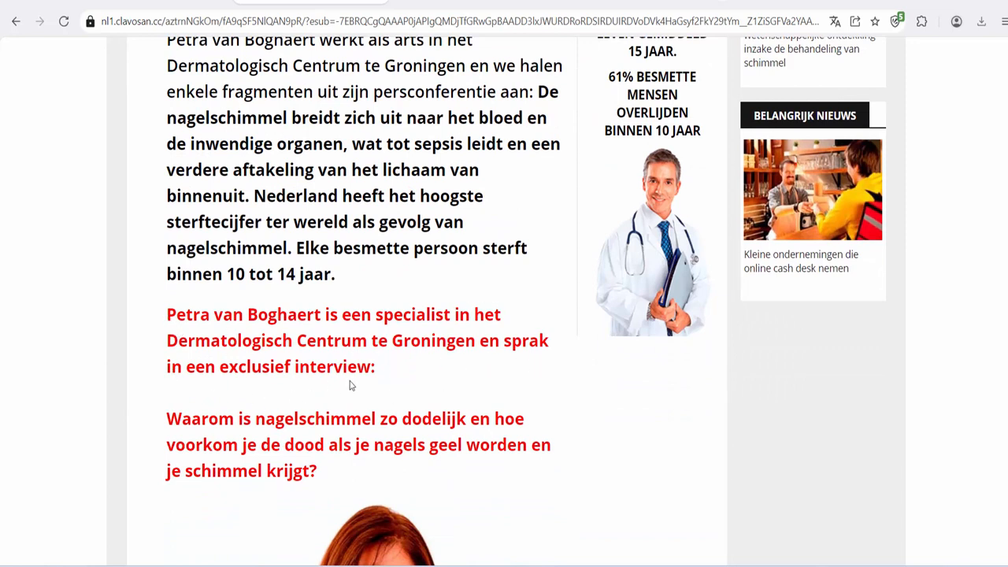
scroll(down, 3)
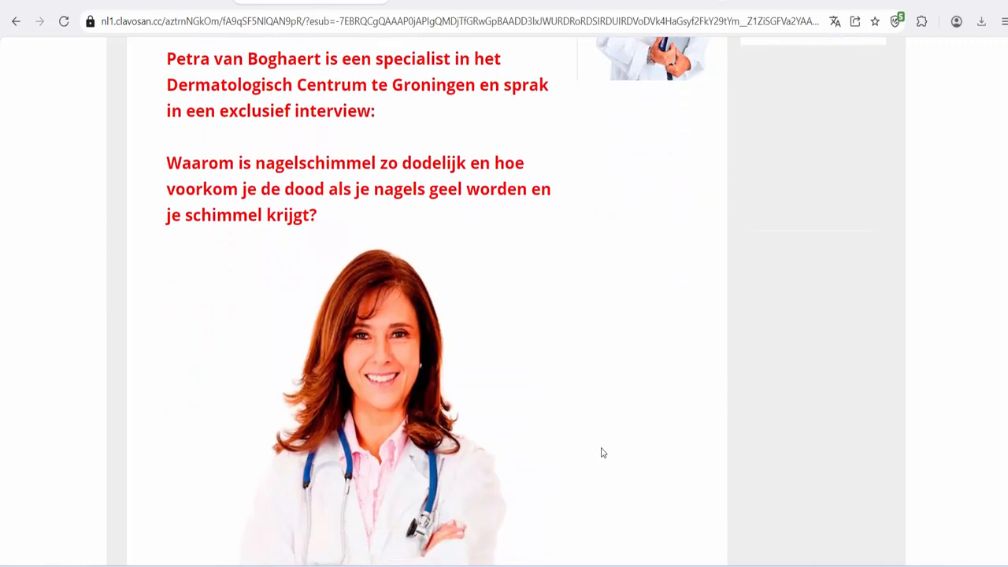
scroll(down, 3)
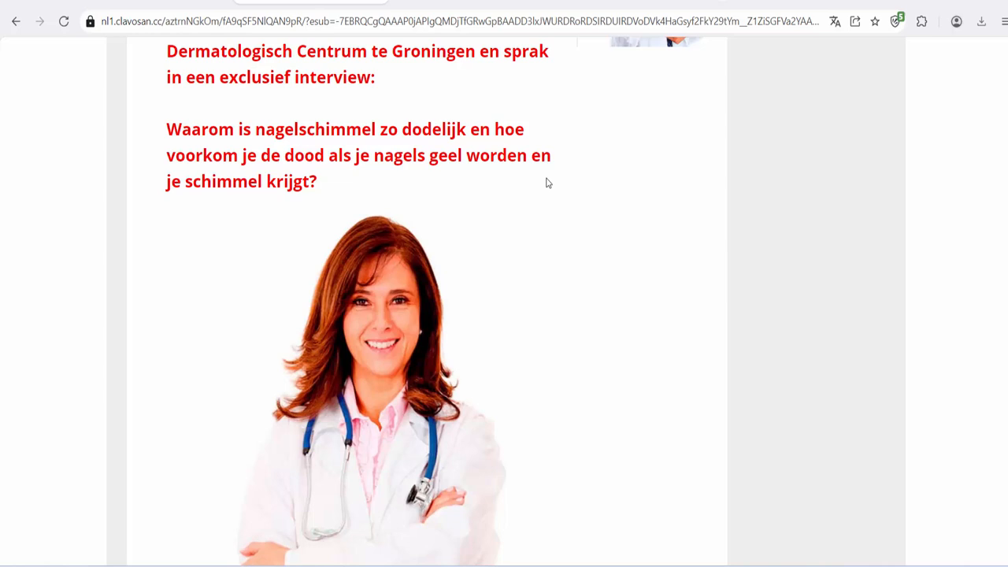
mouse_move(577, 397)
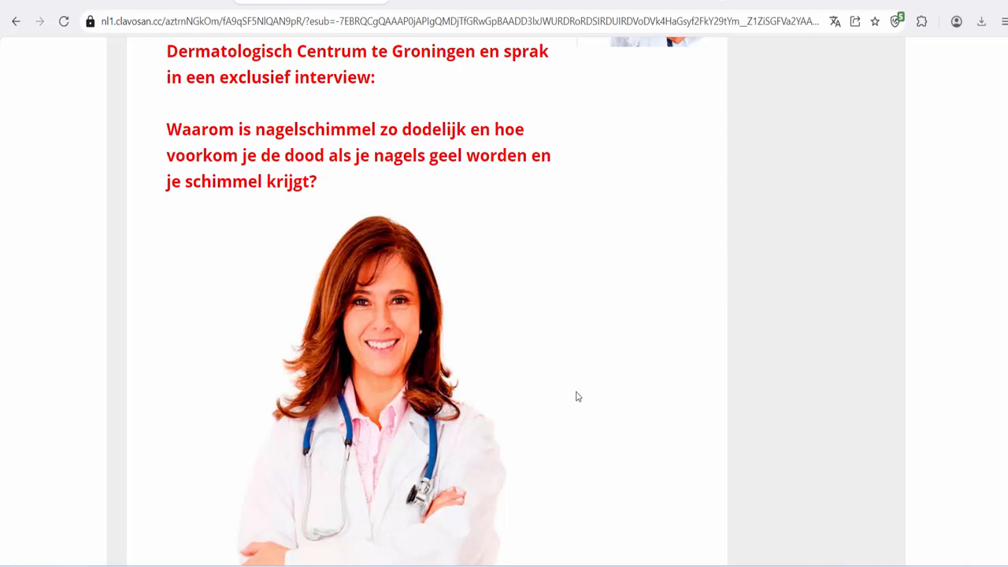
scroll(down, 3)
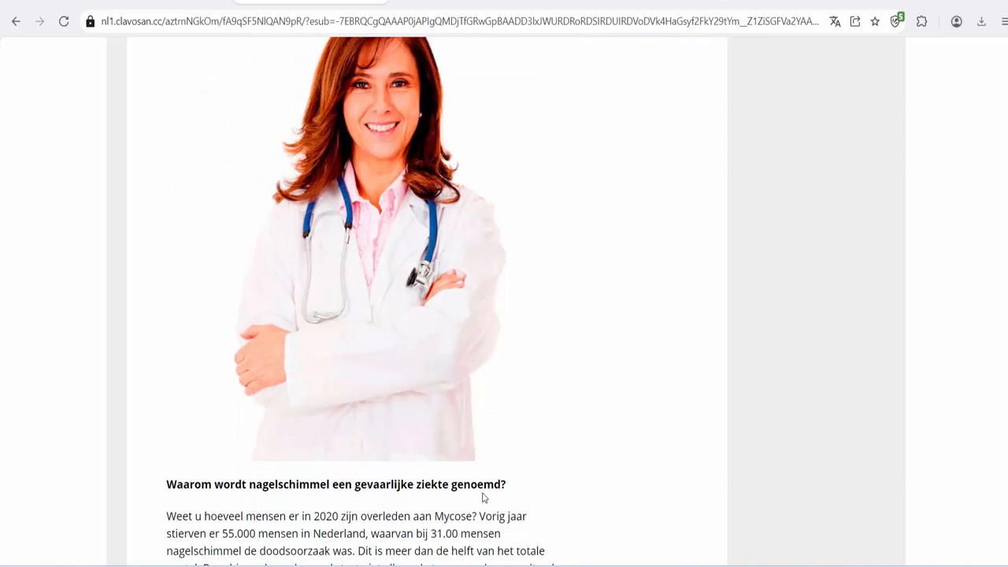
Scroll past the blurred TOON AFBEELDING photos to the text below the lungs image.
scroll(down, 3)
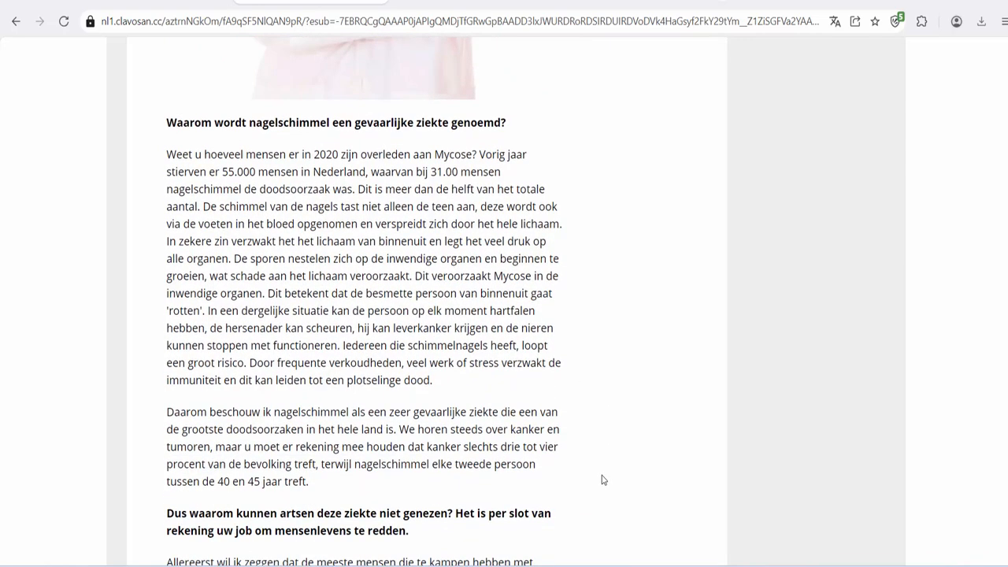
scroll(down, 3)
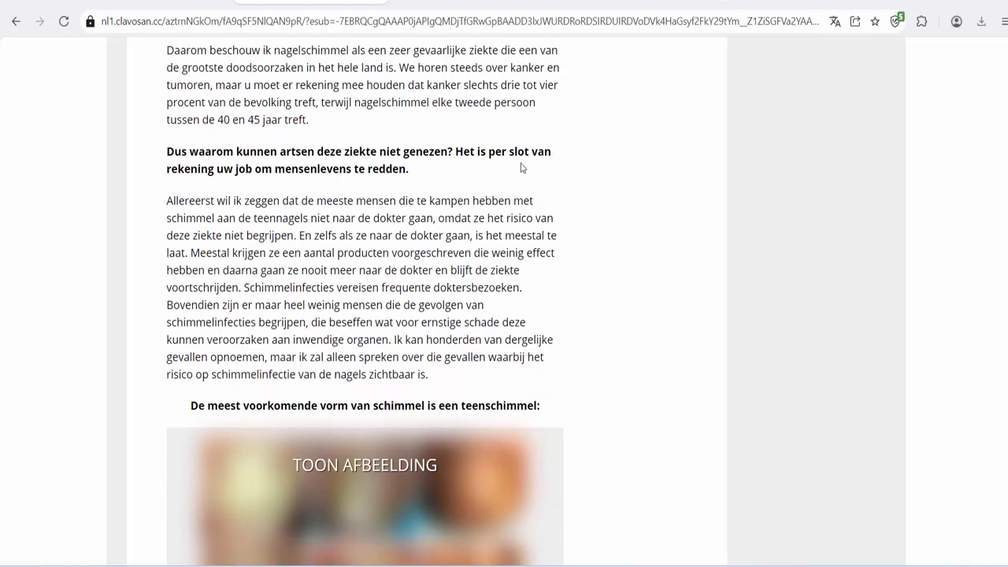
mouse_move(596, 361)
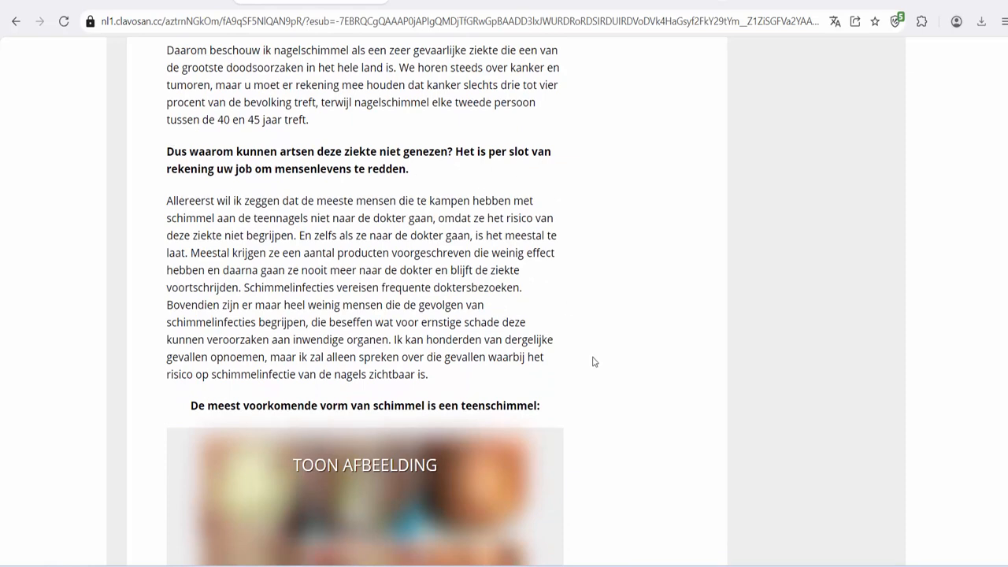
scroll(down, 3)
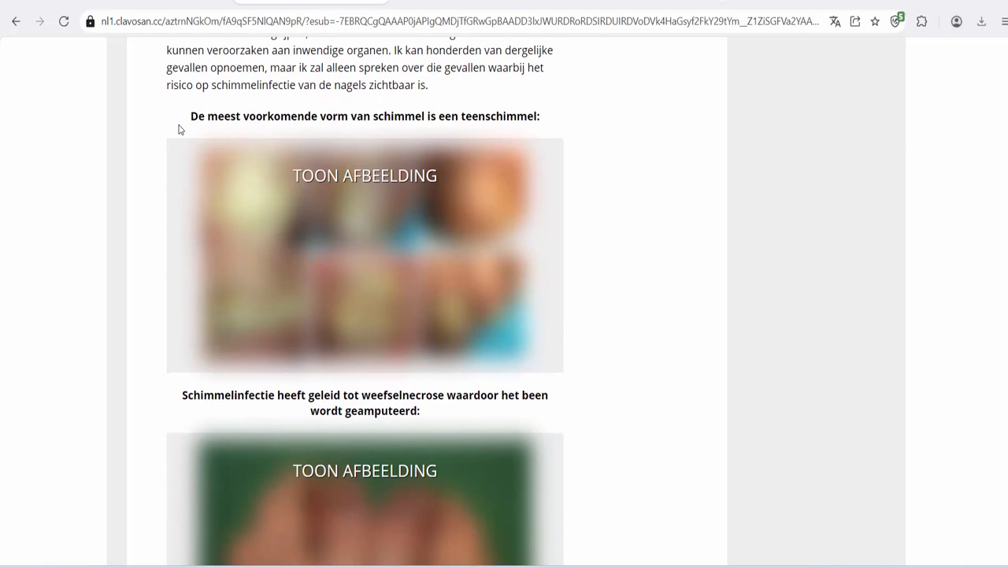
mouse_move(589, 376)
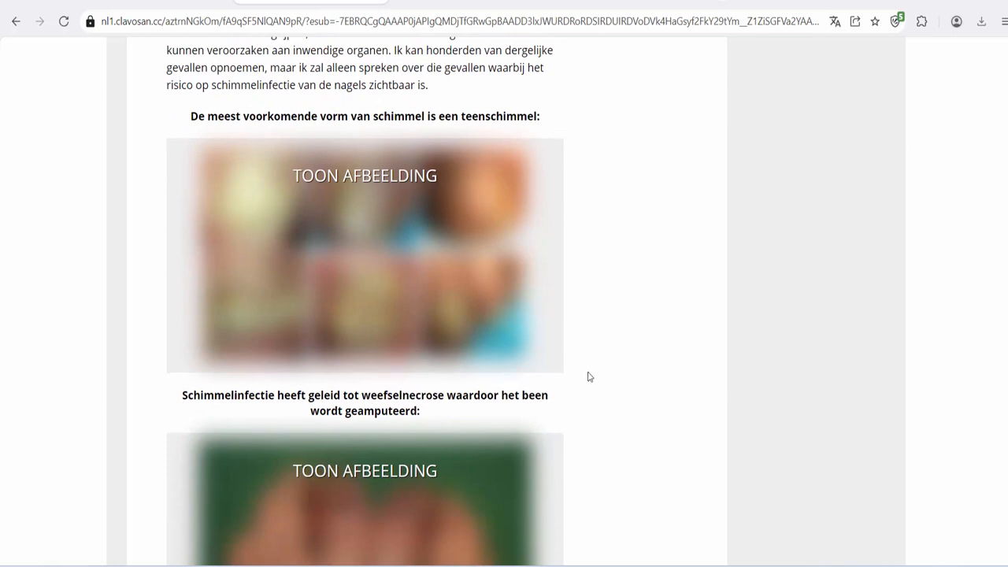
scroll(down, 3)
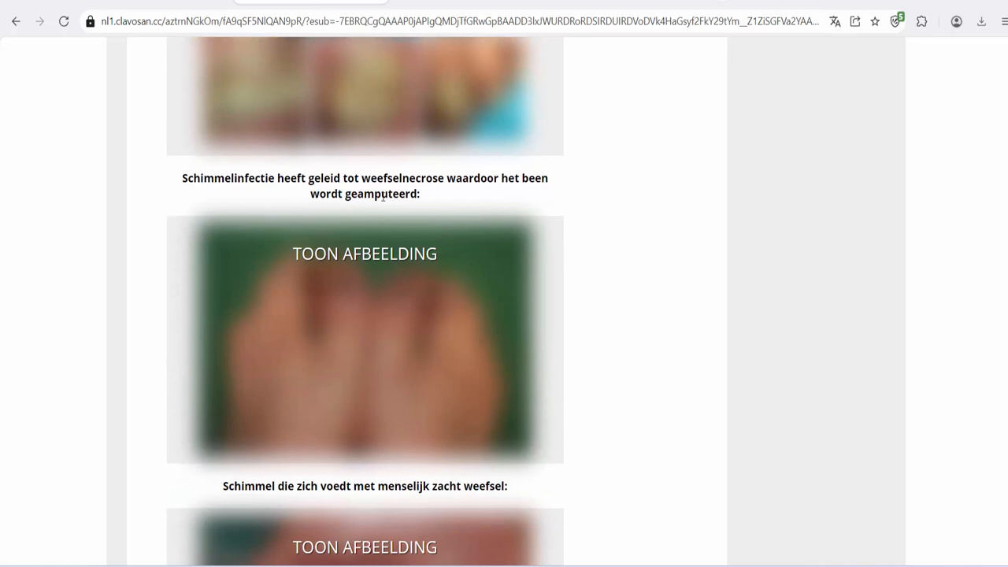
scroll(down, 3)
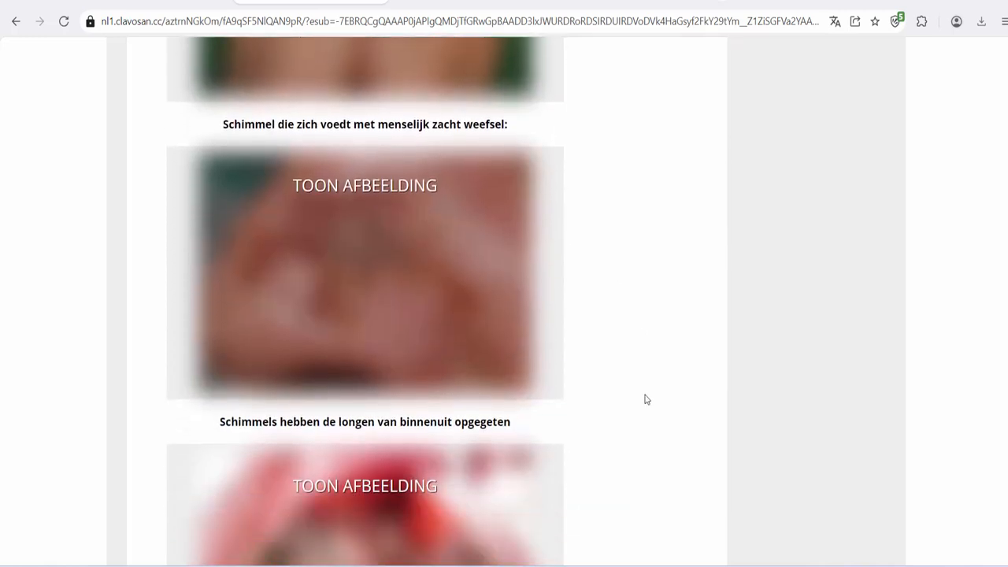
mouse_move(469, 148)
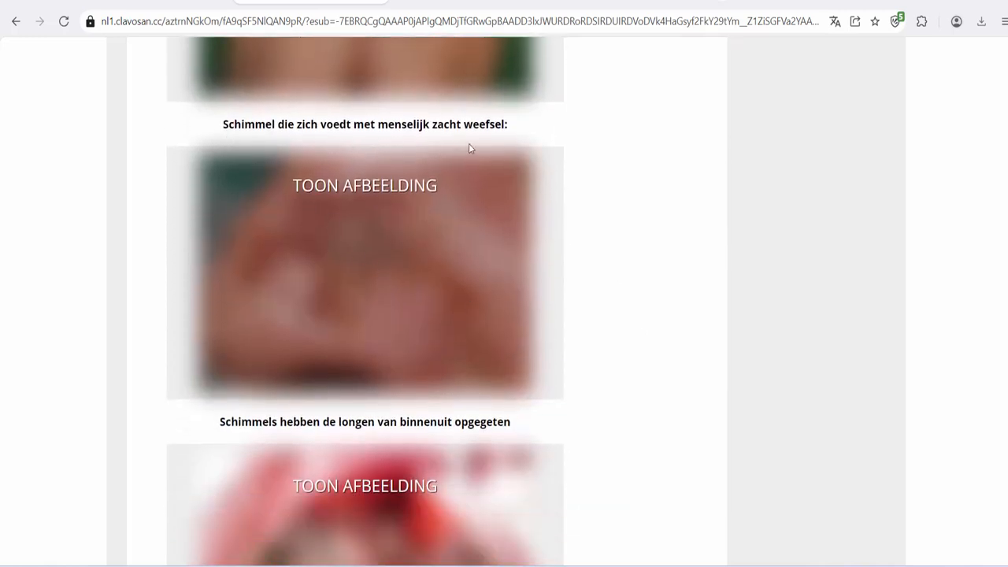
scroll(down, 3)
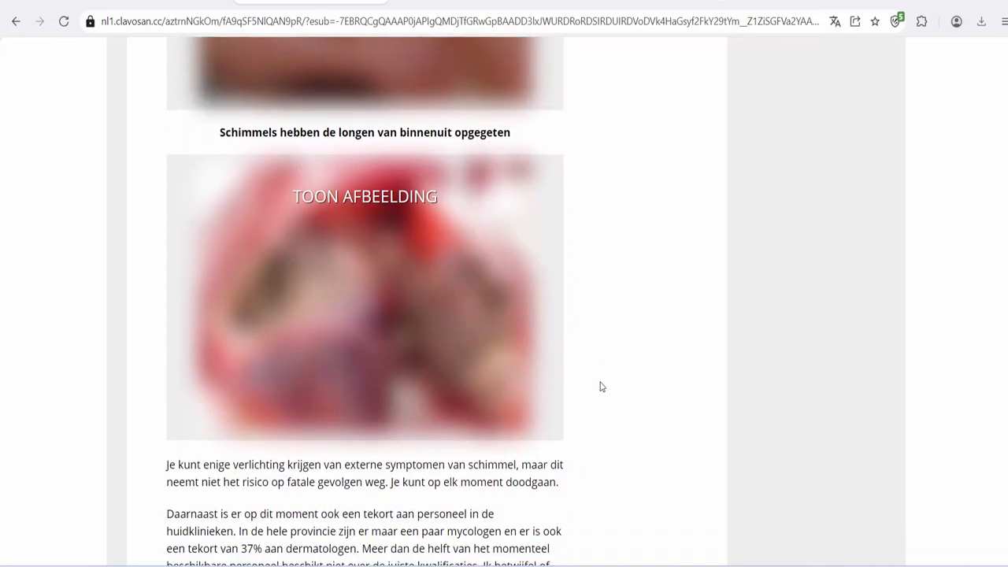
mouse_move(542, 283)
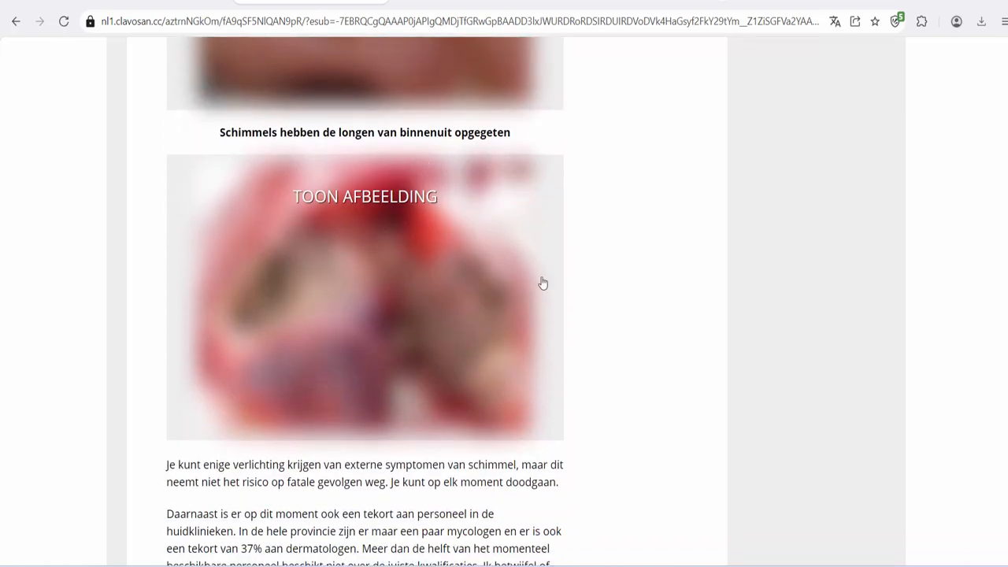
Scroll through the Clavosan benefits list and before-and-after nail photos.
scroll(down, 3)
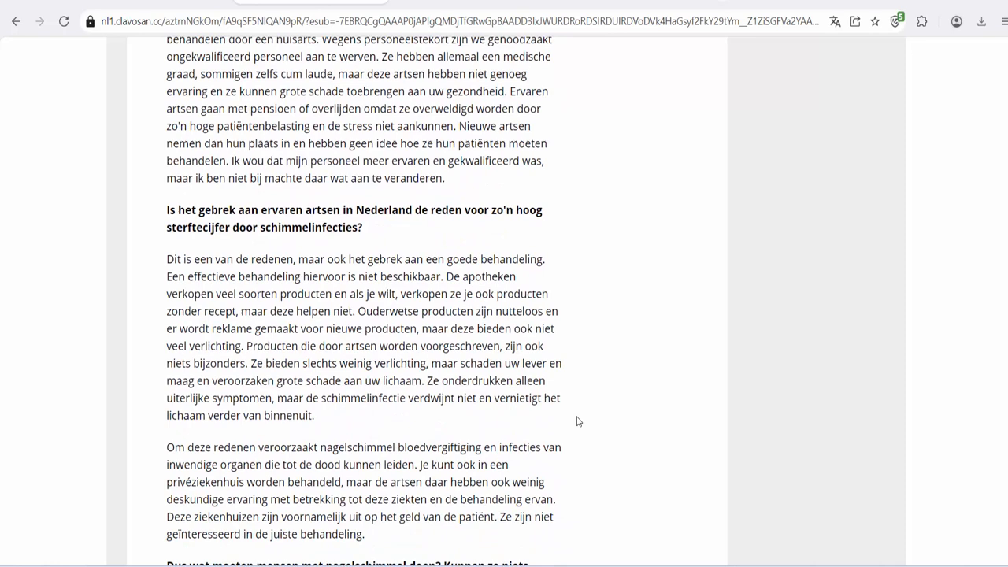
scroll(down, 3)
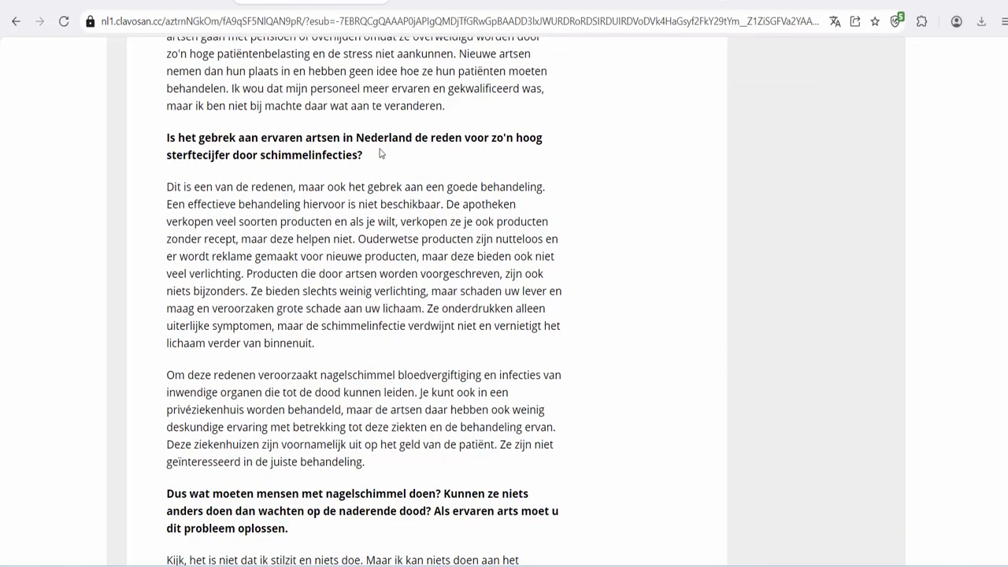
mouse_move(370, 160)
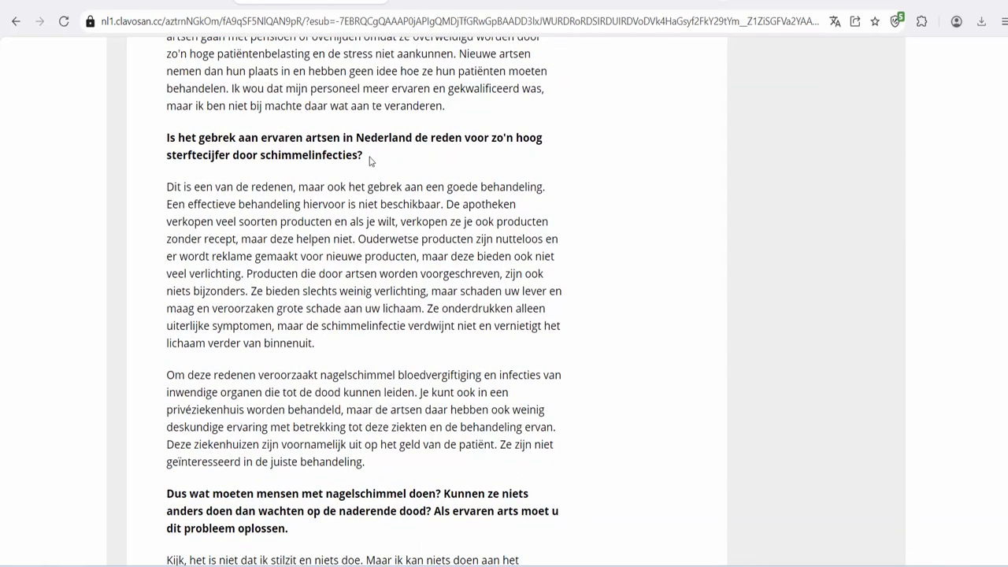
scroll(down, 3)
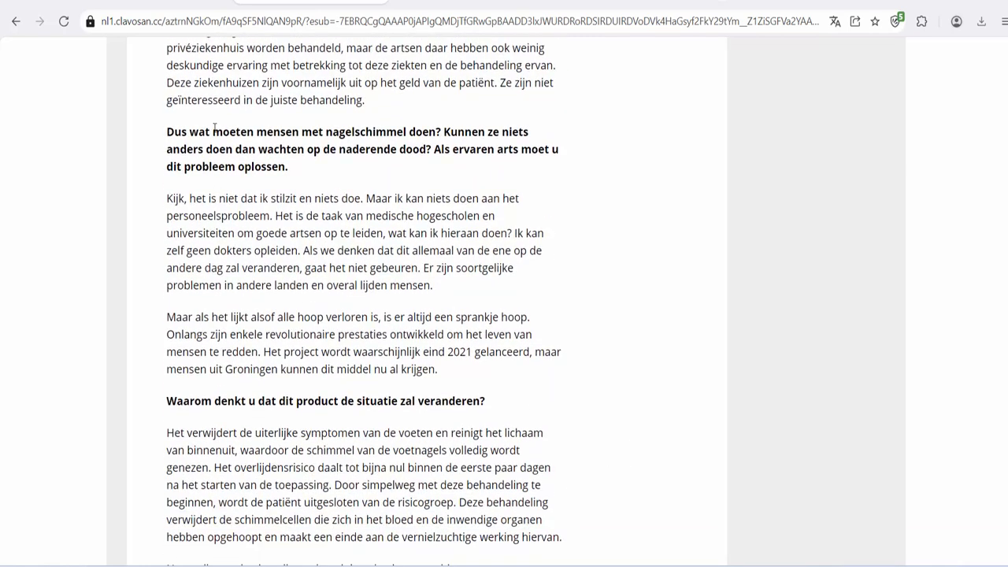
mouse_move(179, 156)
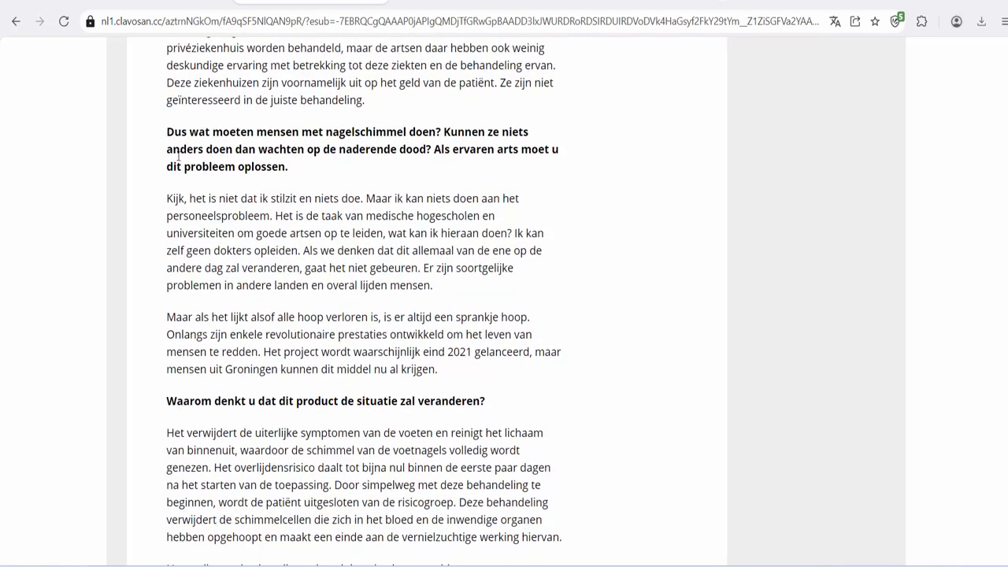
mouse_move(432, 166)
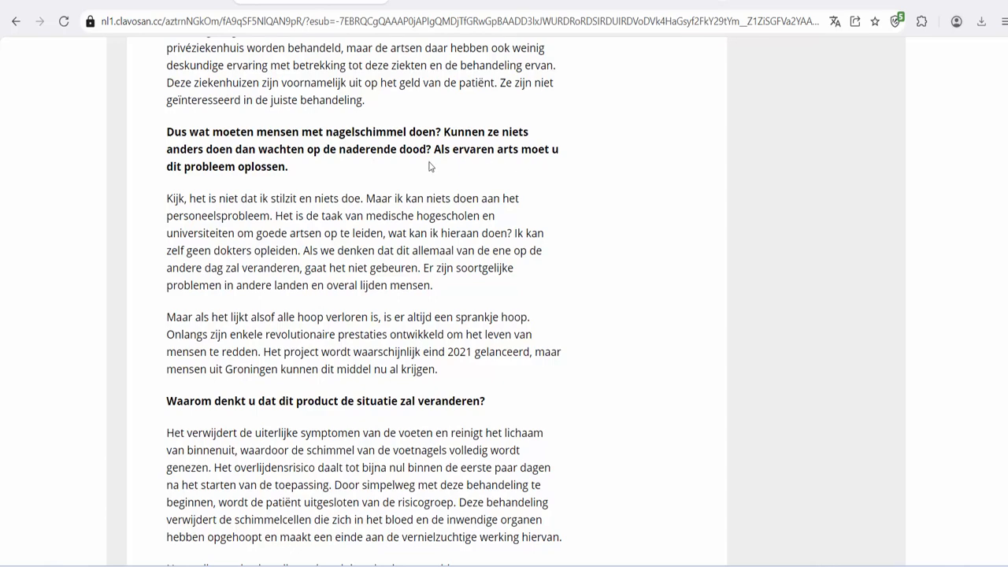
scroll(down, 3)
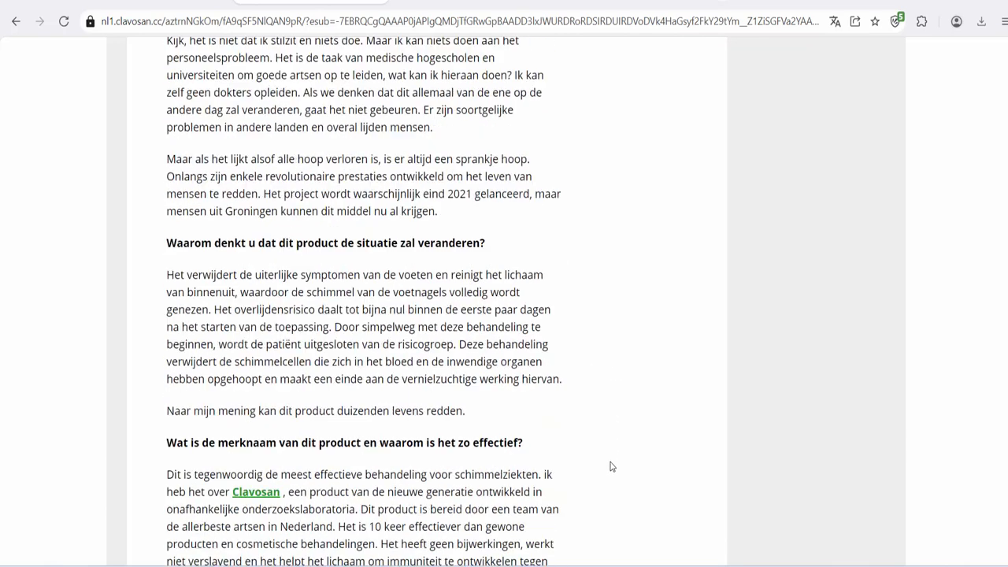
scroll(down, 3)
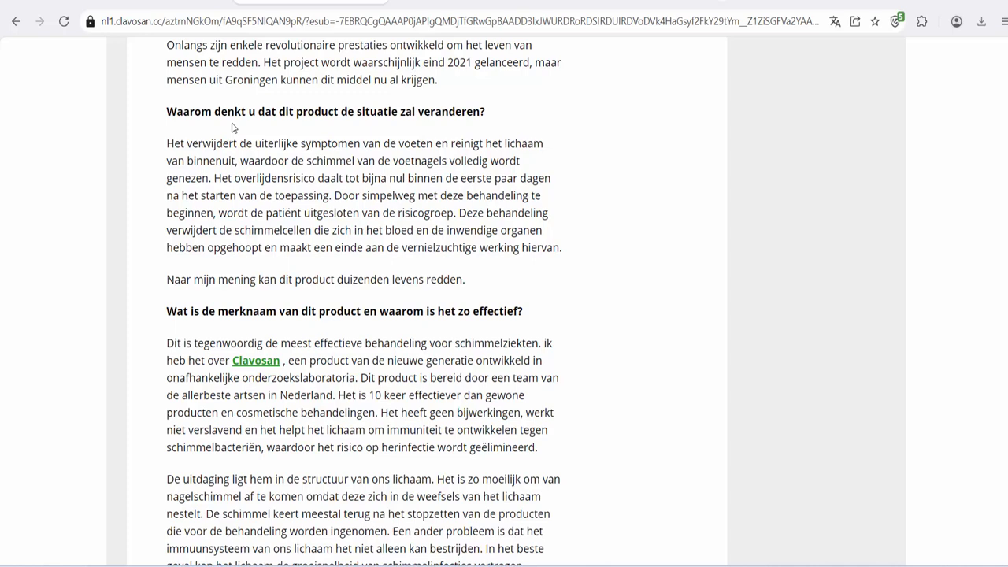
scroll(down, 3)
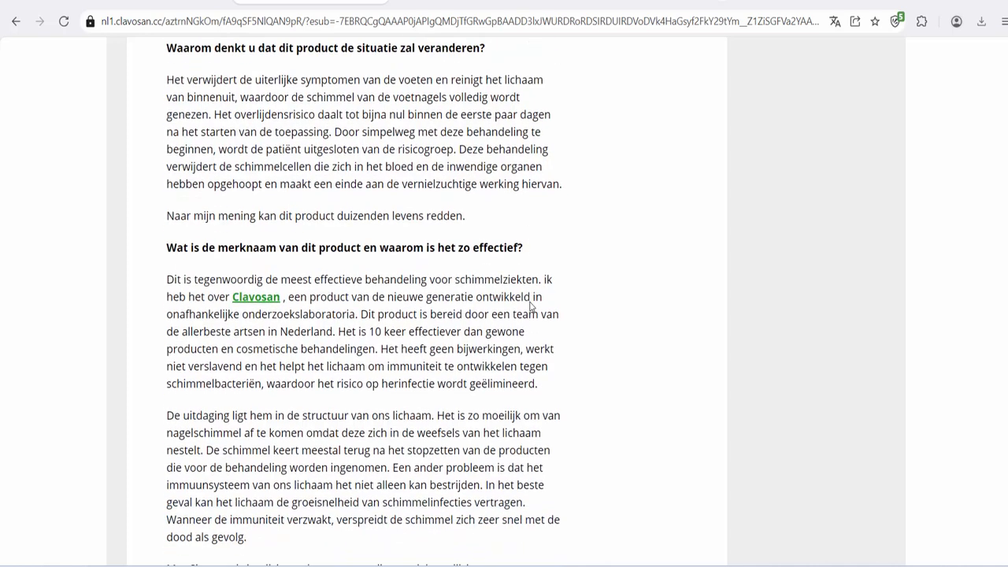
scroll(down, 3)
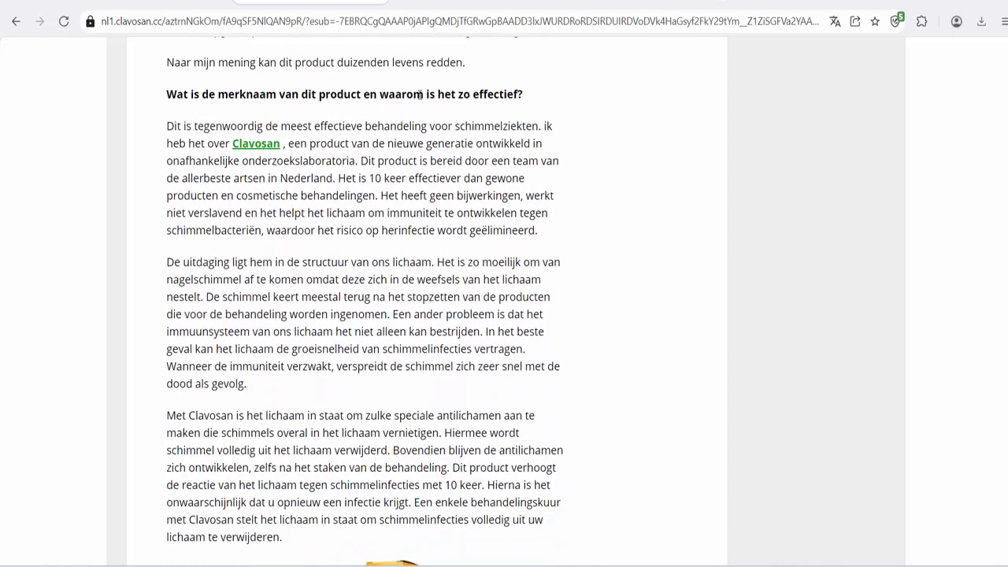
scroll(down, 3)
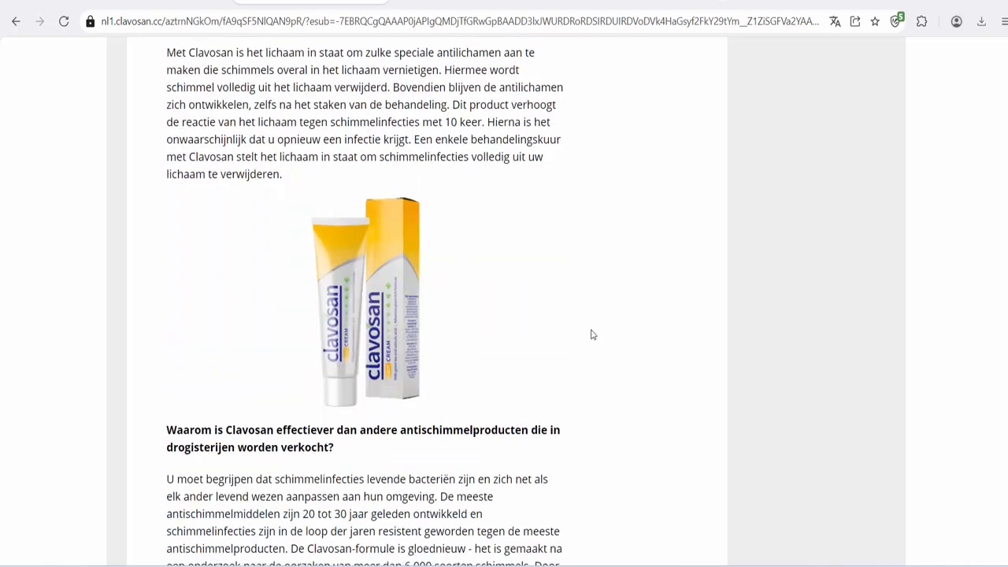
scroll(down, 3)
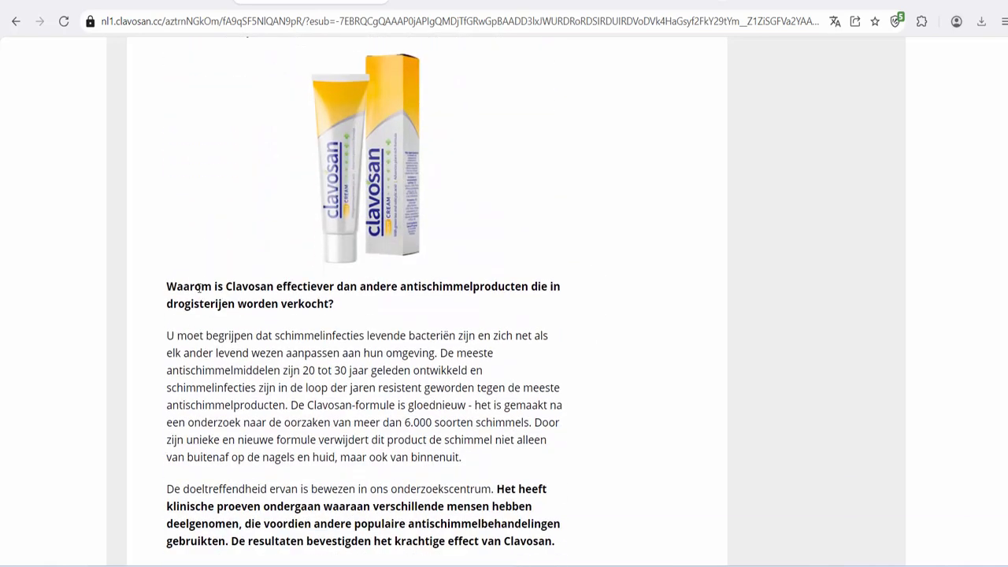
mouse_move(244, 310)
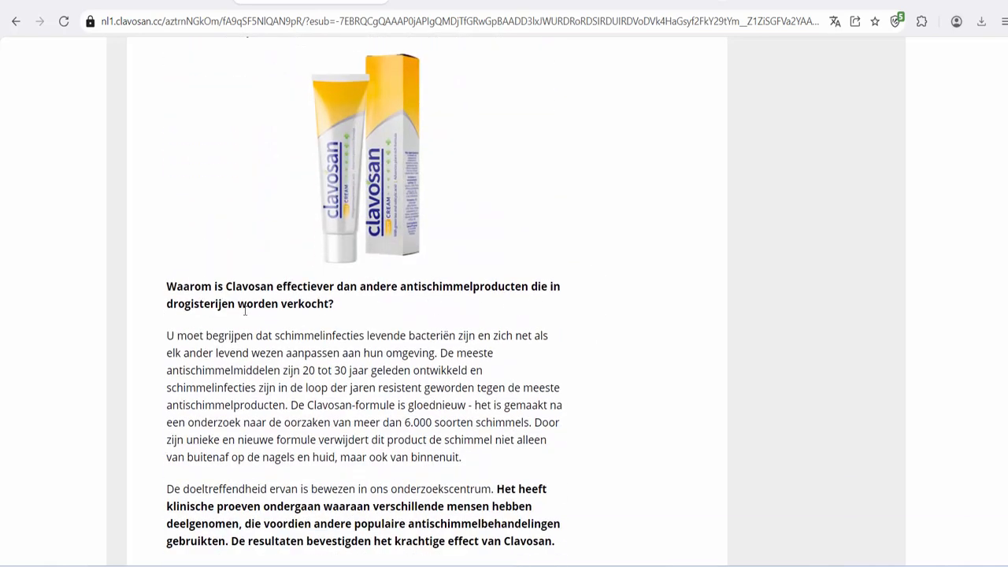
Scroll on through the ordering details until the 'Rad van Fortuin' prize wheel is visible.
scroll(down, 3)
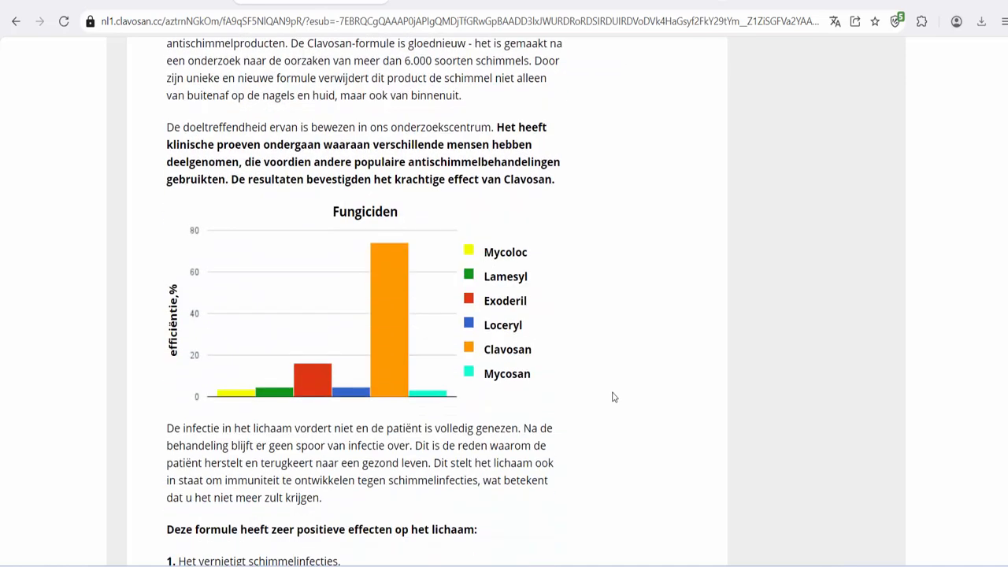
scroll(down, 3)
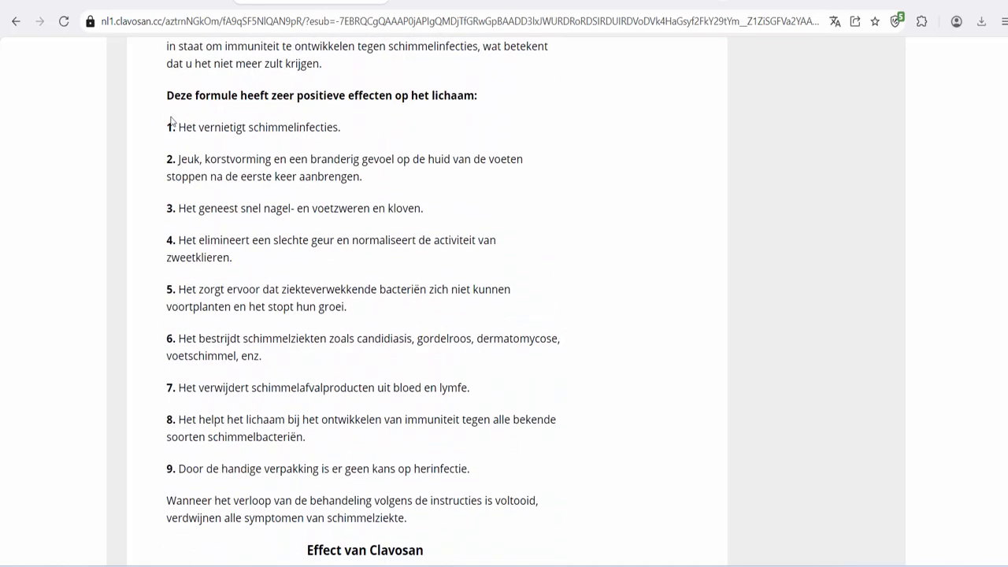
mouse_move(466, 101)
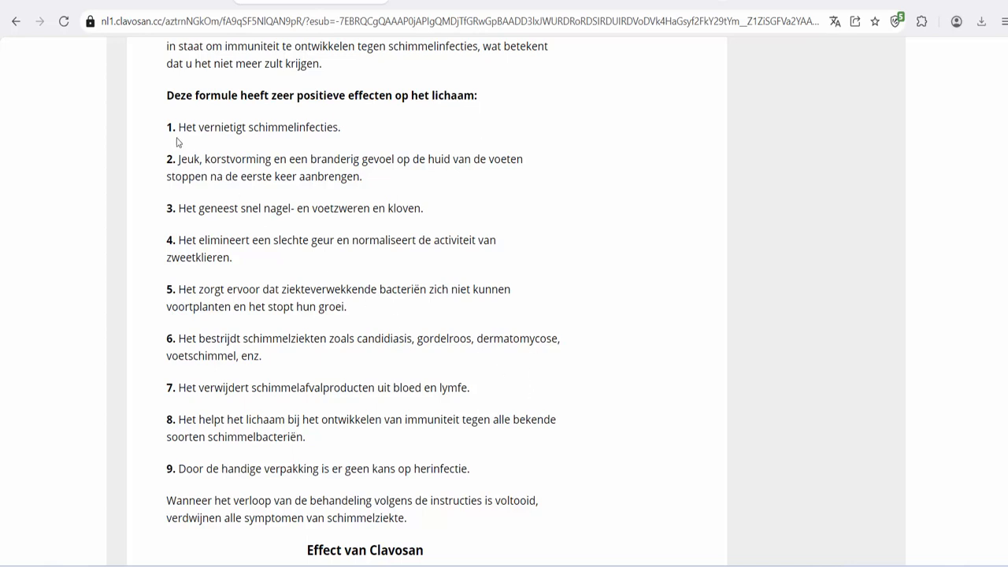
mouse_move(240, 211)
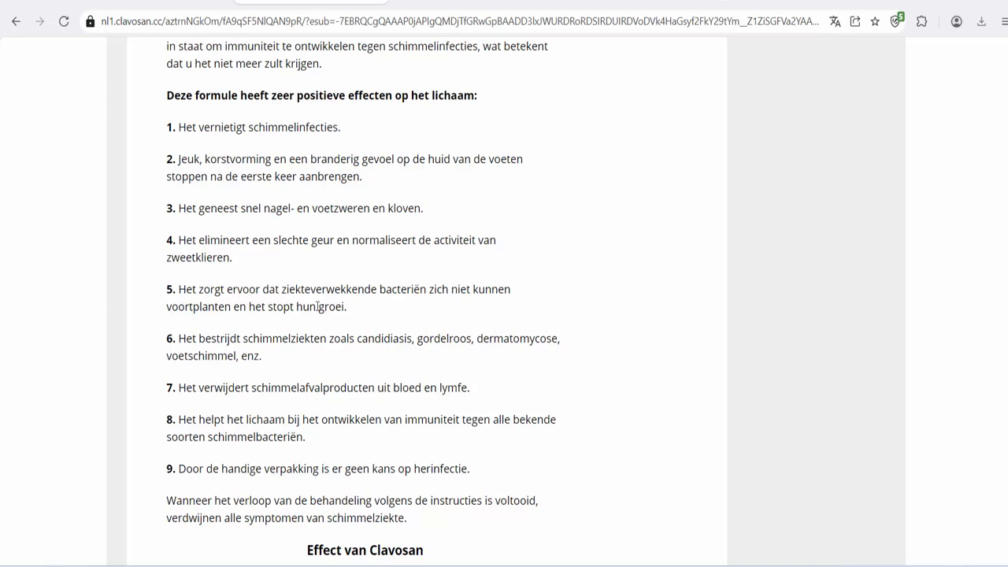
mouse_move(175, 409)
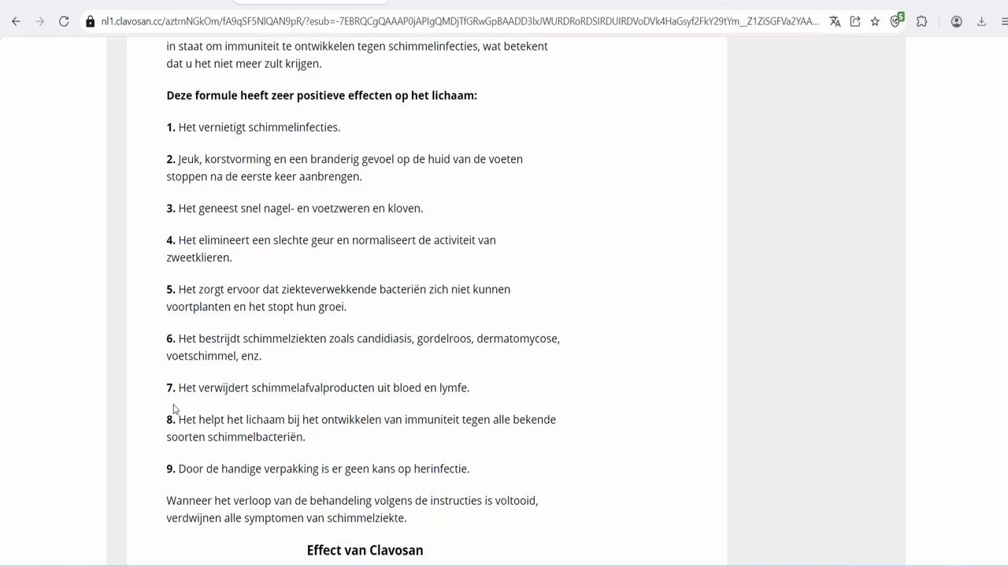
mouse_move(551, 478)
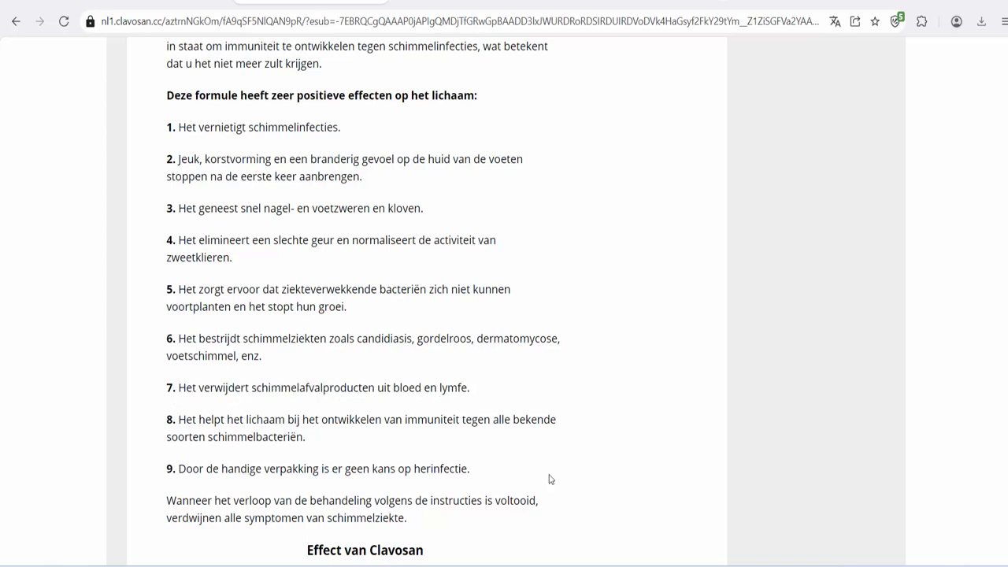
scroll(down, 3)
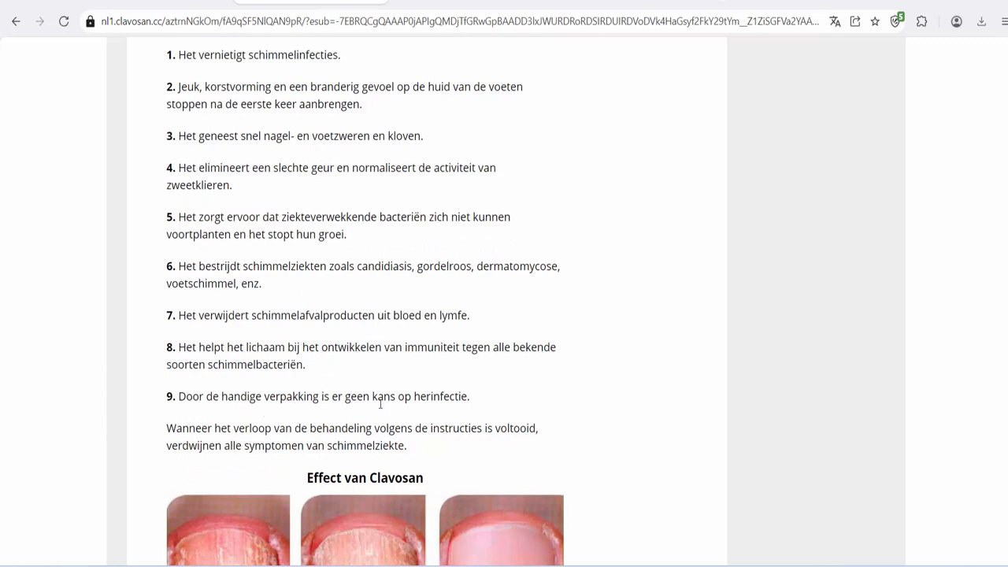
scroll(down, 3)
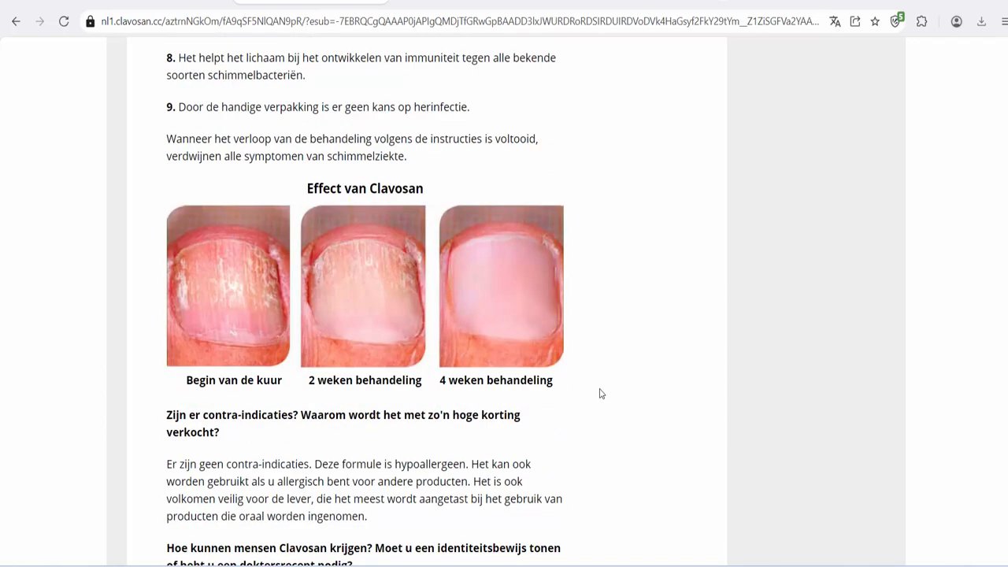
mouse_move(589, 450)
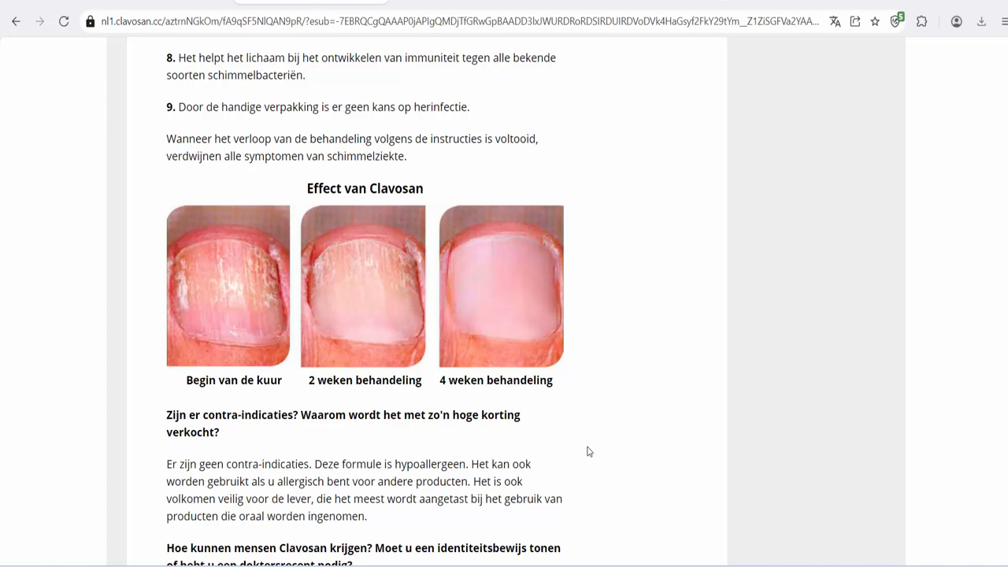
scroll(down, 3)
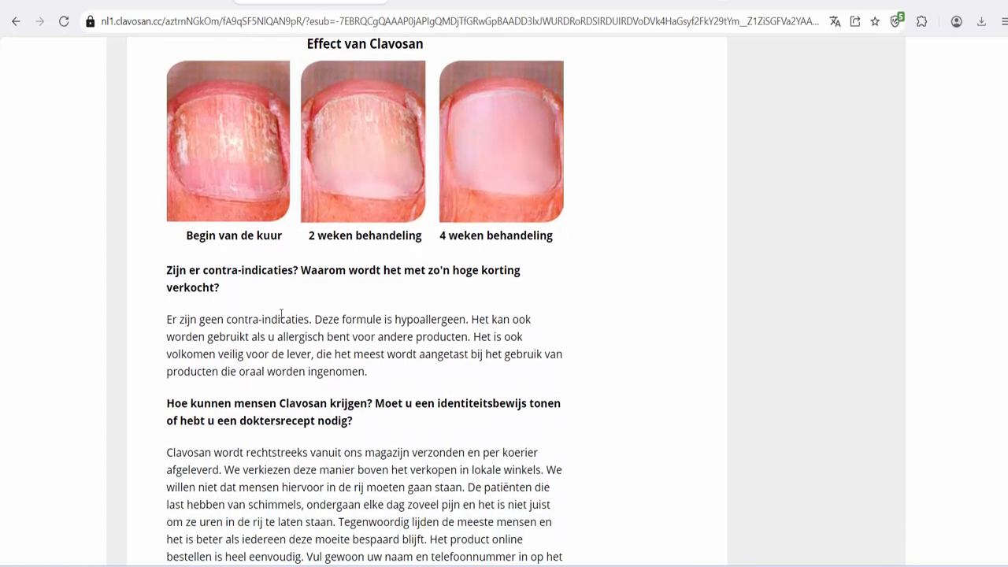
scroll(down, 3)
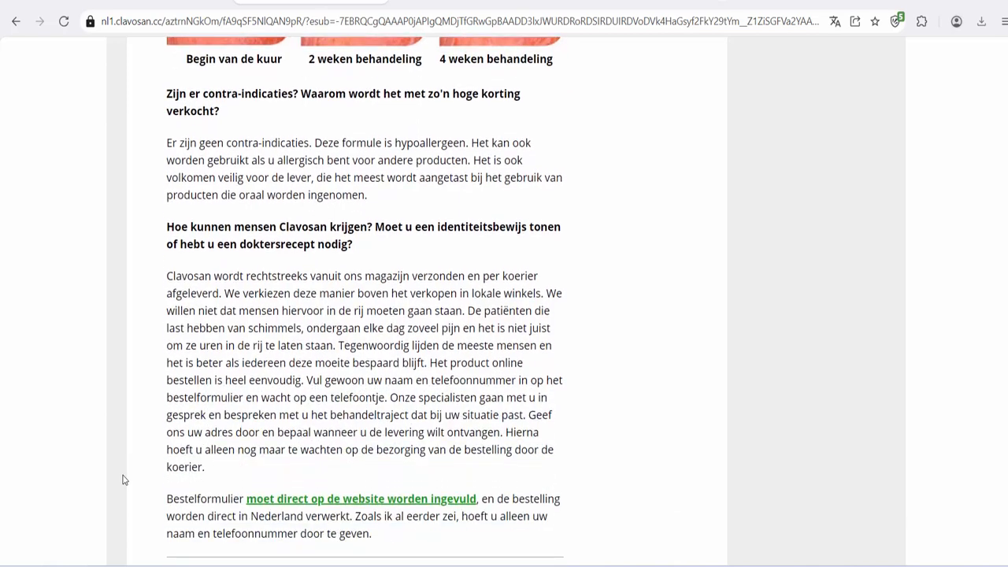
scroll(down, 3)
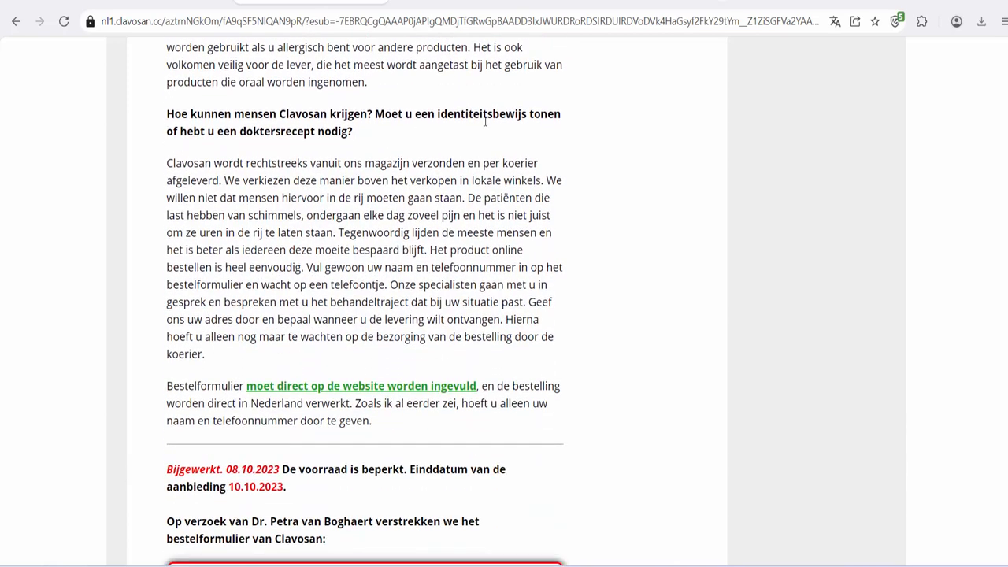
mouse_move(365, 143)
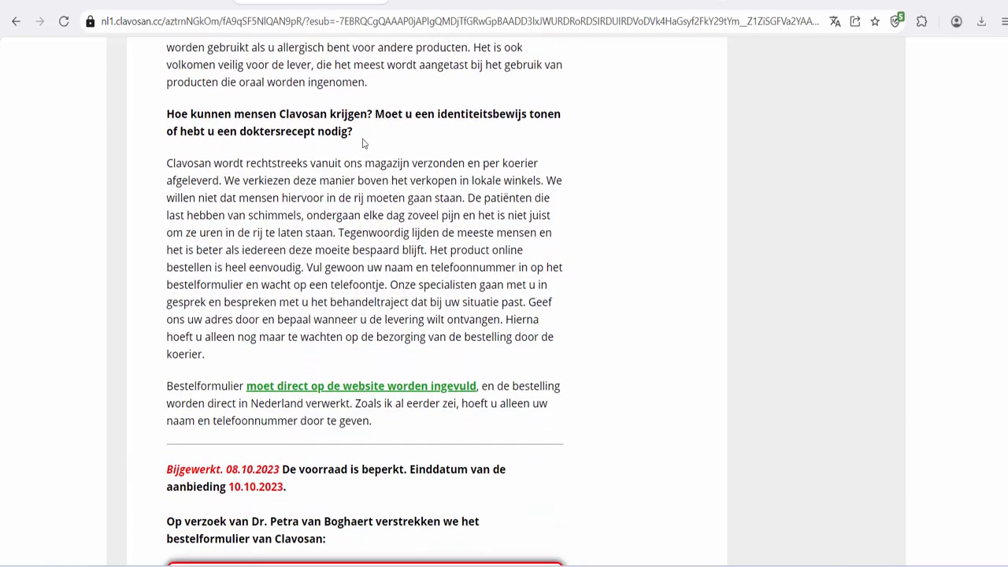
scroll(down, 3)
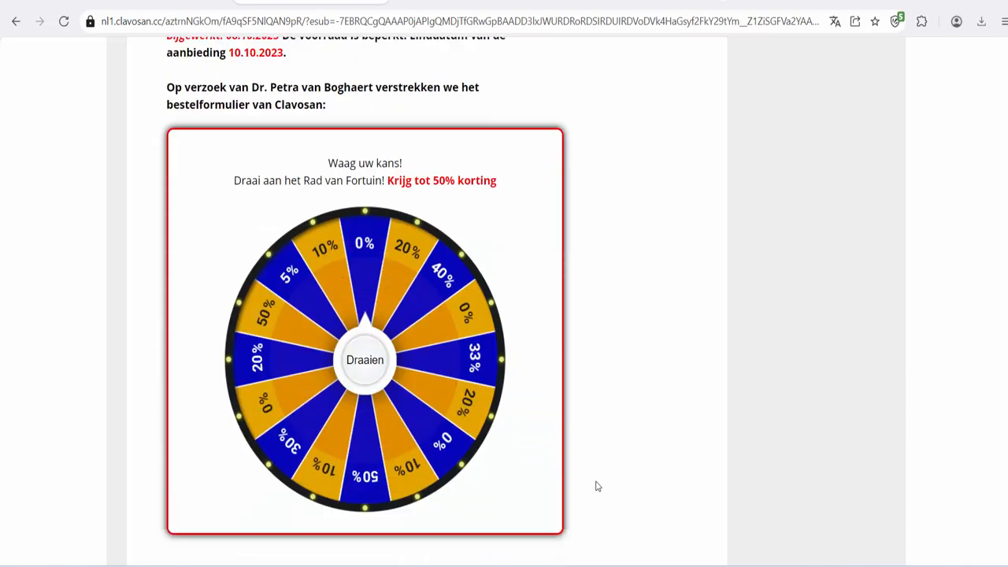
Spin the wheel with 'Draaien', win 50% off and confirm the 'Gefeliciteerd!' popup with OK.
click(366, 359)
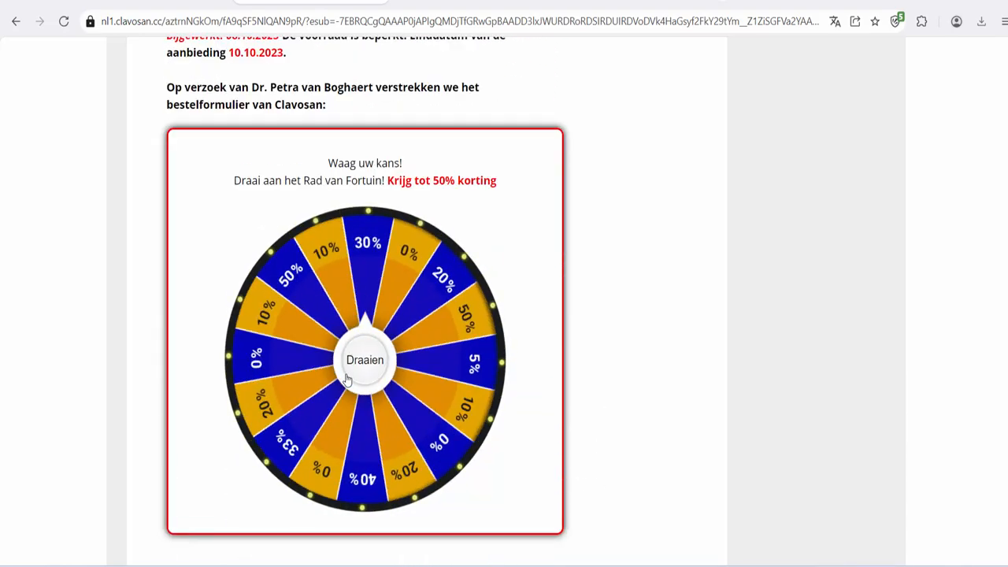
click(365, 359)
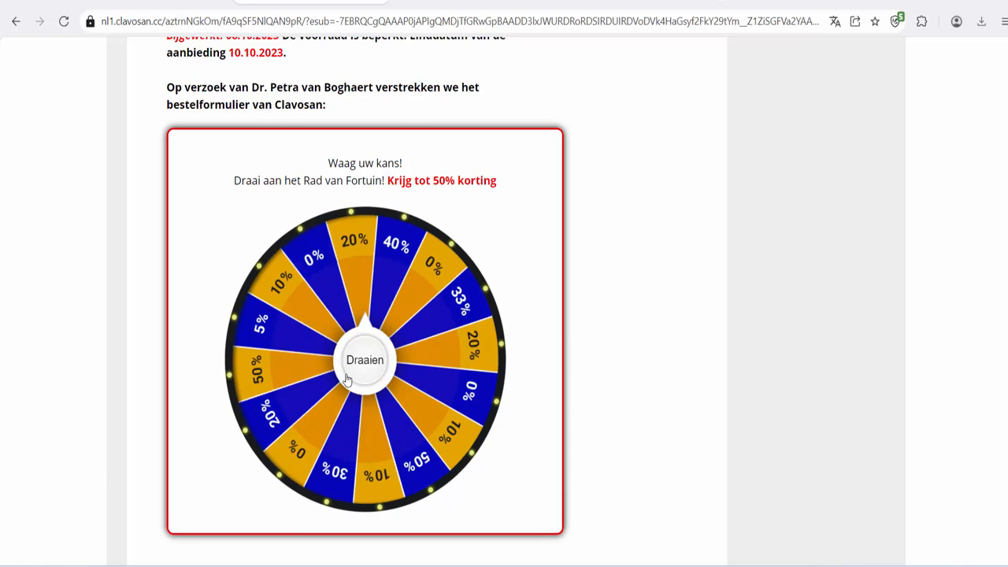
click(365, 359)
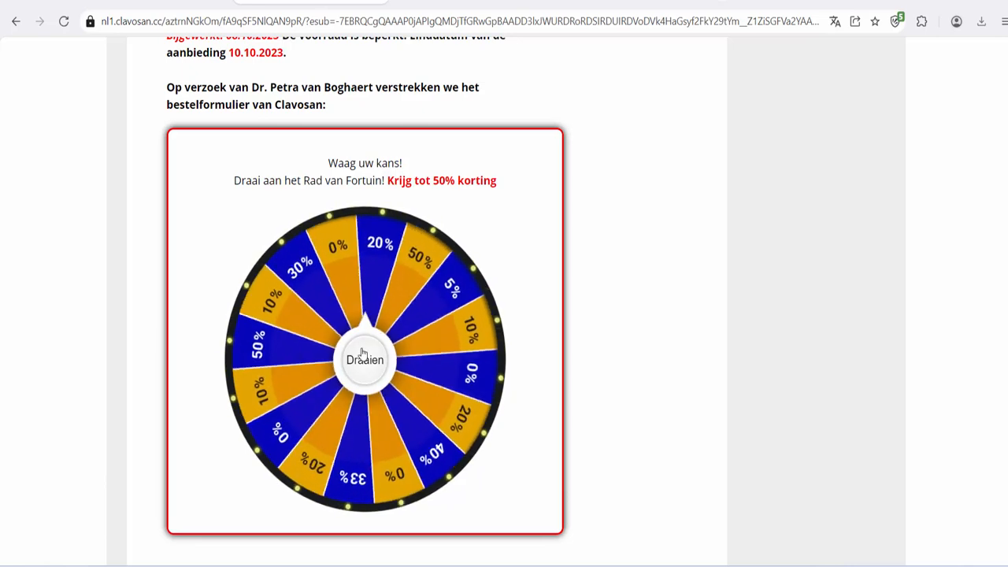
click(365, 359)
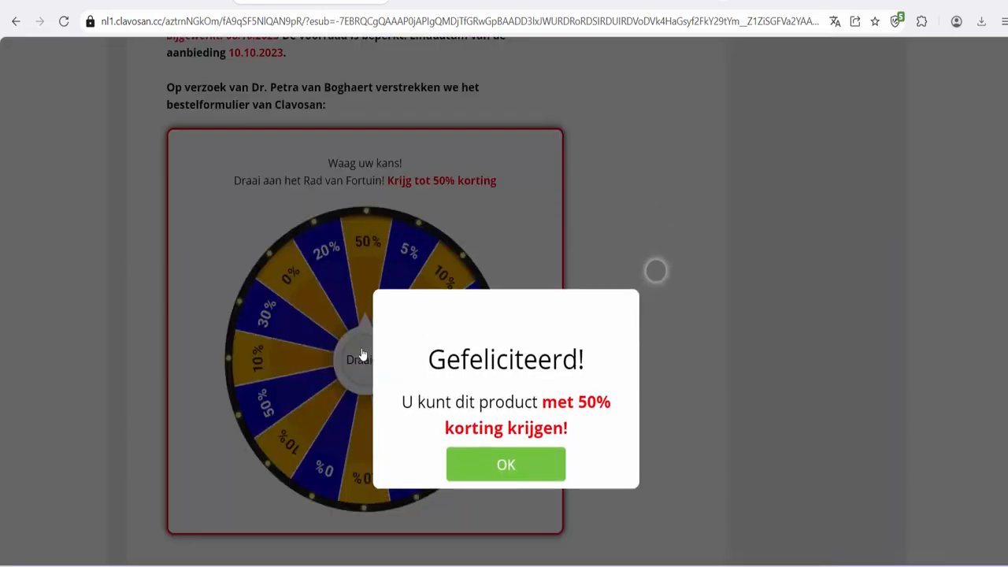
click(506, 463)
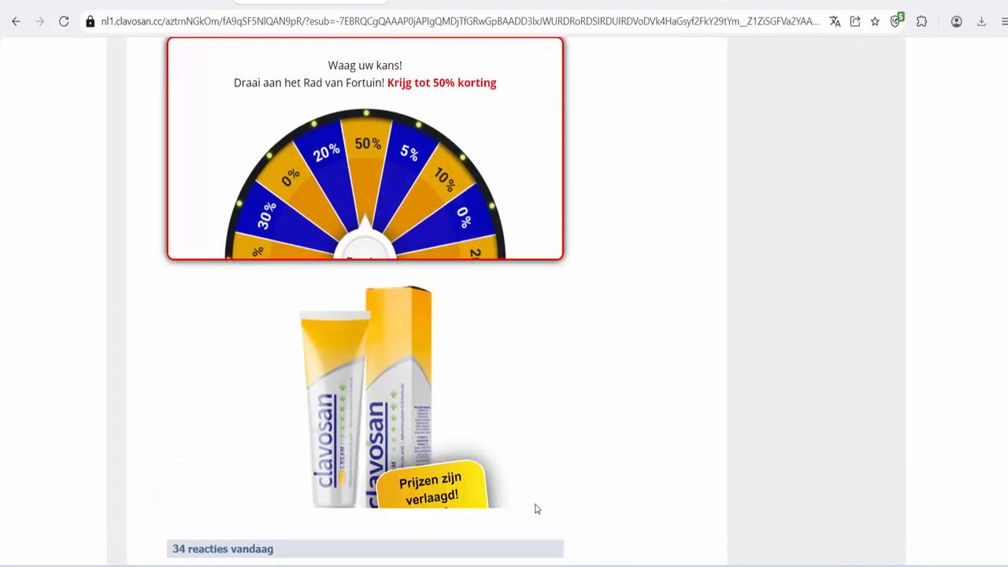
In the 54€ order form choose Nederland, then change the country to Koninkrijk België.
scroll(down, 3)
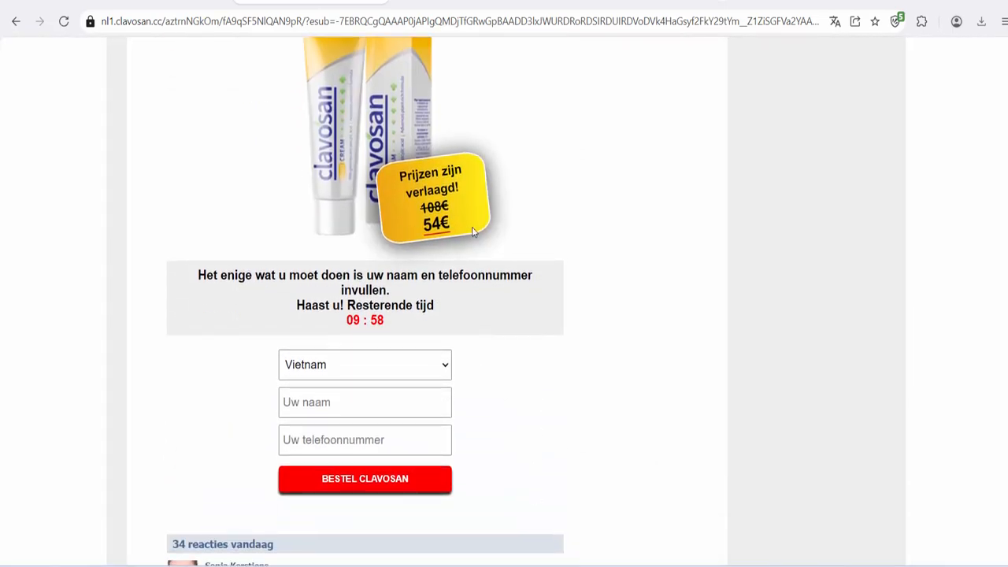
click(365, 364)
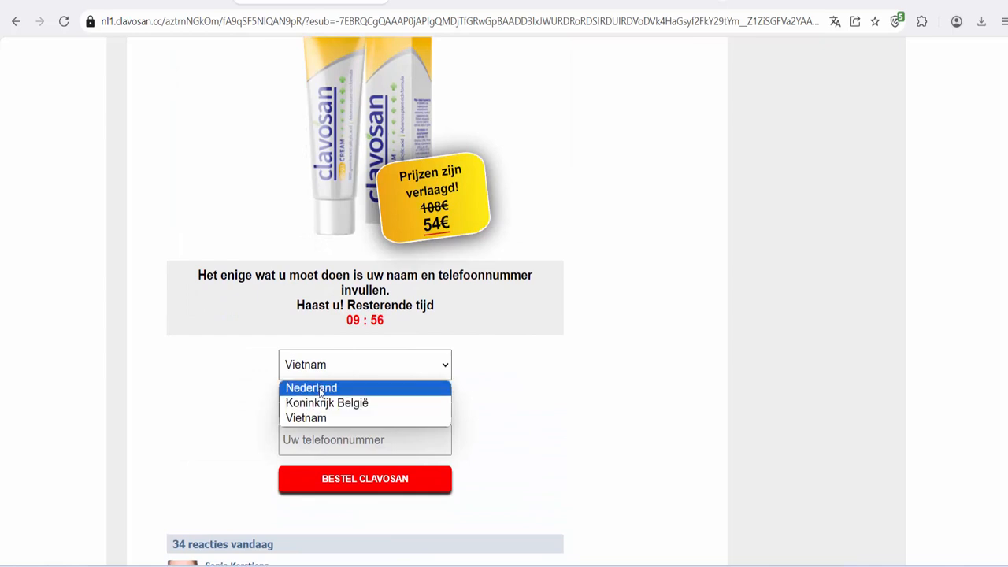
click(312, 387)
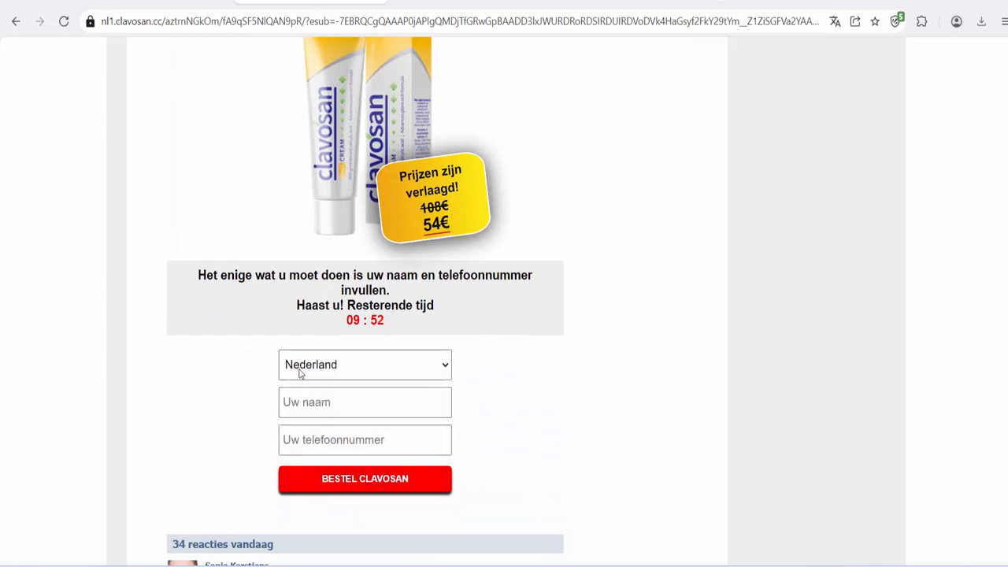
click(365, 364)
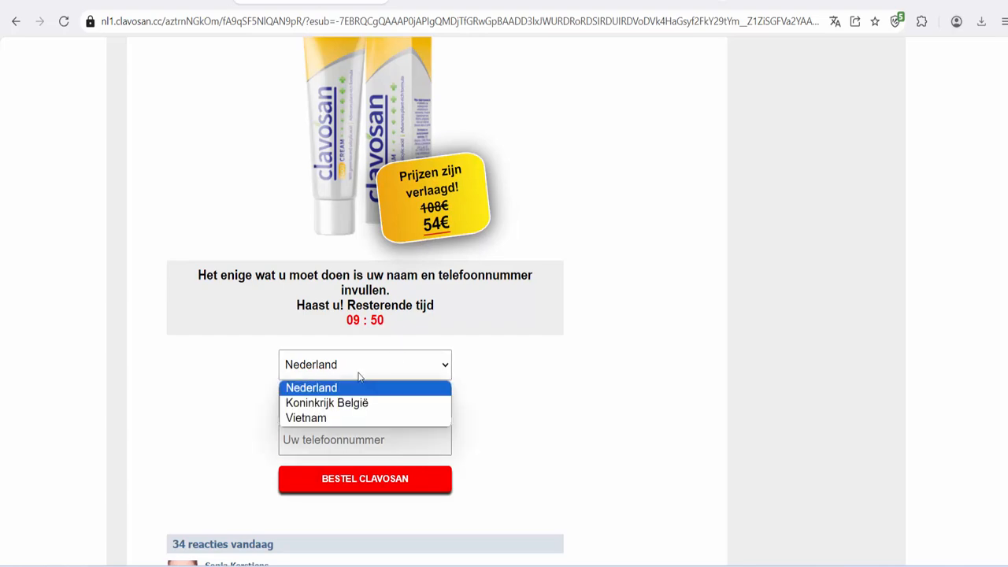
click(326, 403)
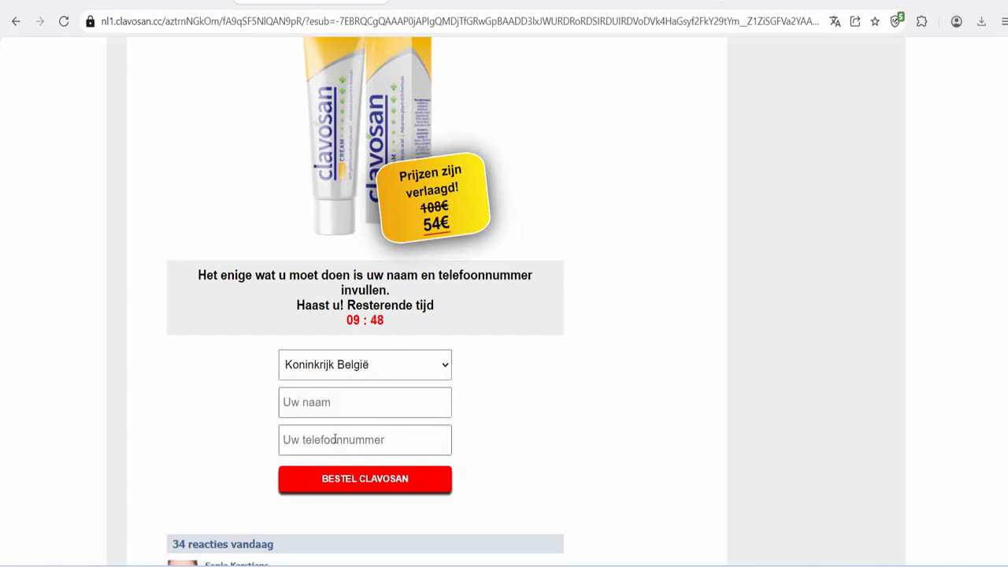
Scroll through the '34 reacties vandaag' comments to the BESTEL CLAVOSAN button and footer.
scroll(down, 3)
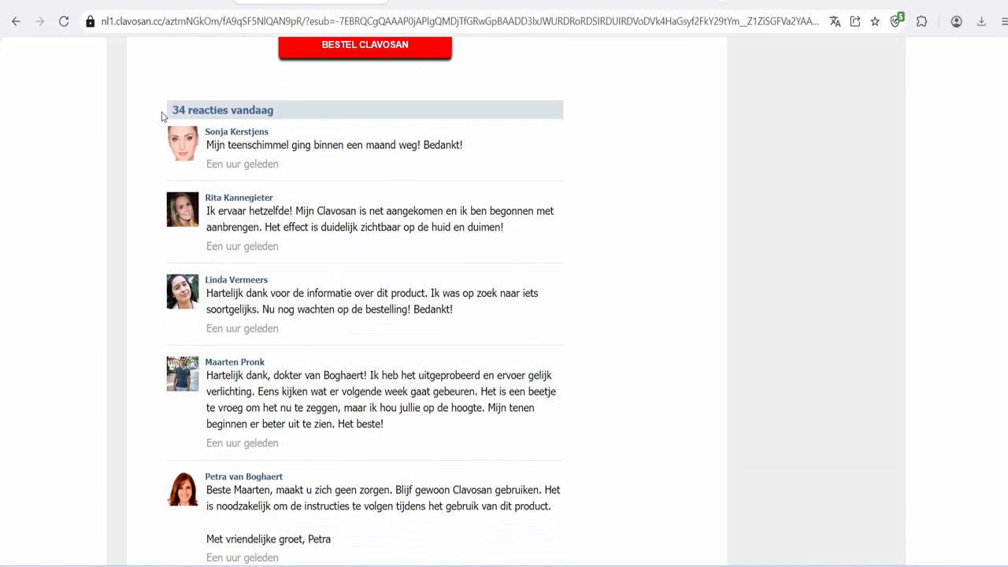
scroll(down, 3)
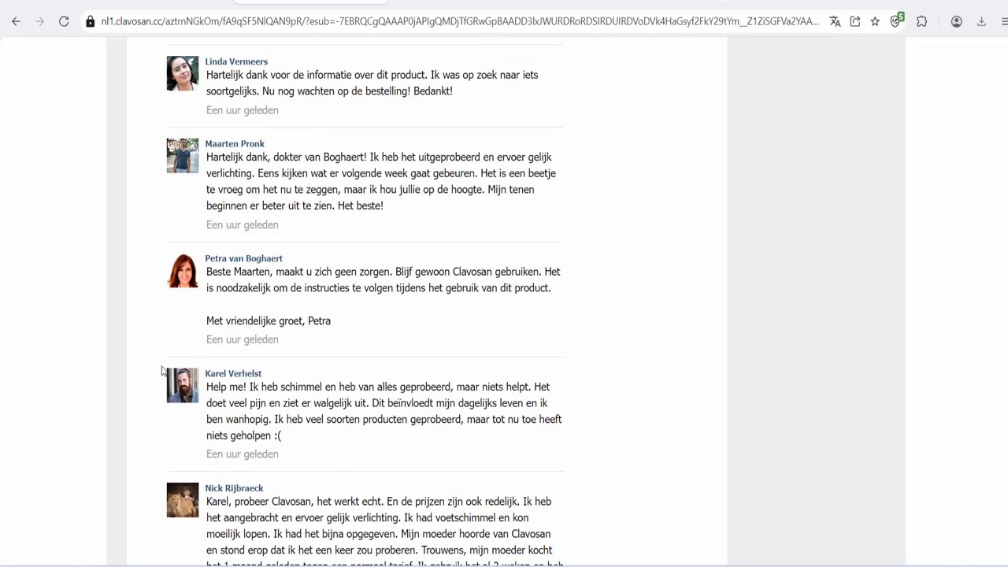
scroll(down, 3)
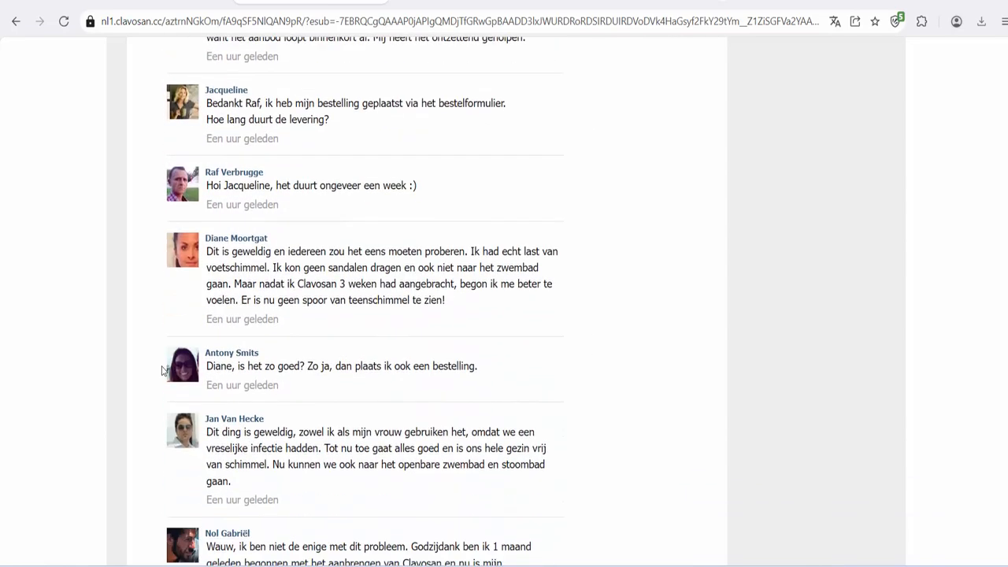
scroll(down, 3)
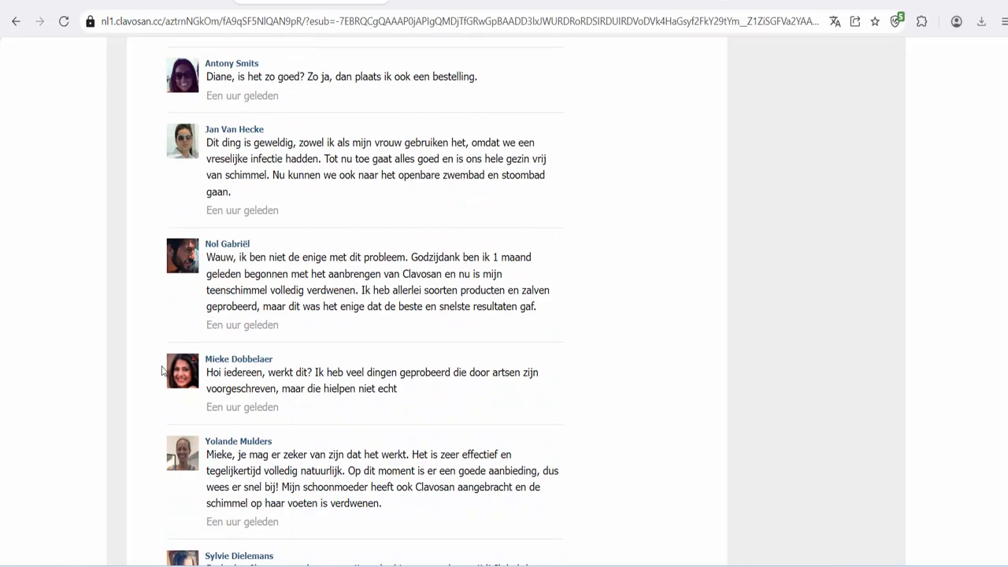
scroll(down, 3)
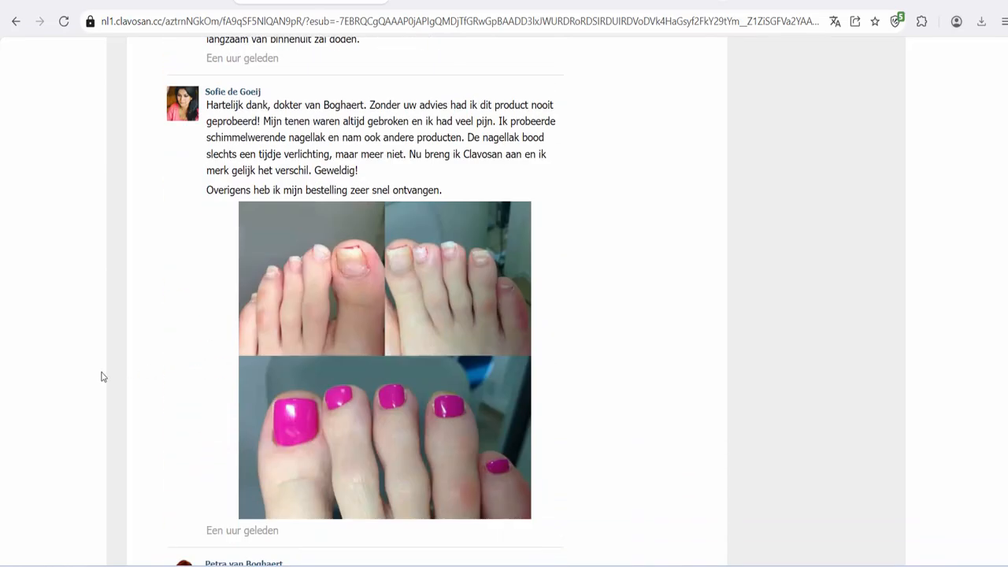
scroll(down, 3)
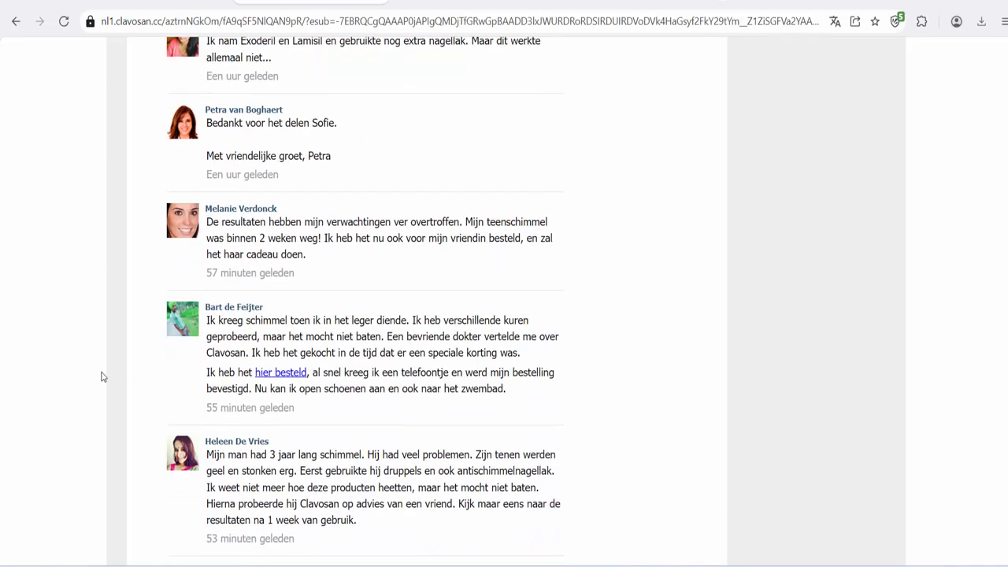
scroll(down, 3)
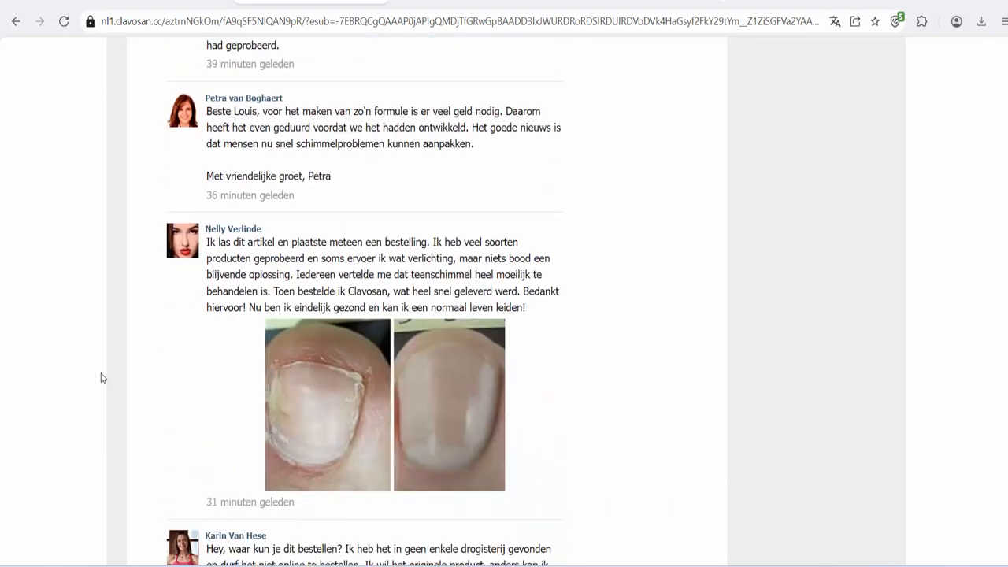
scroll(down, 3)
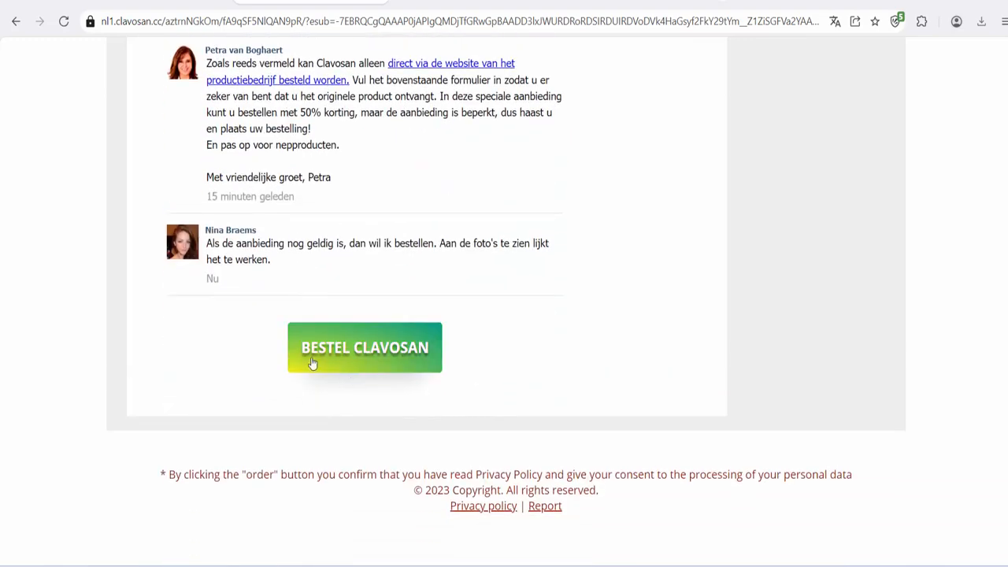
mouse_move(419, 365)
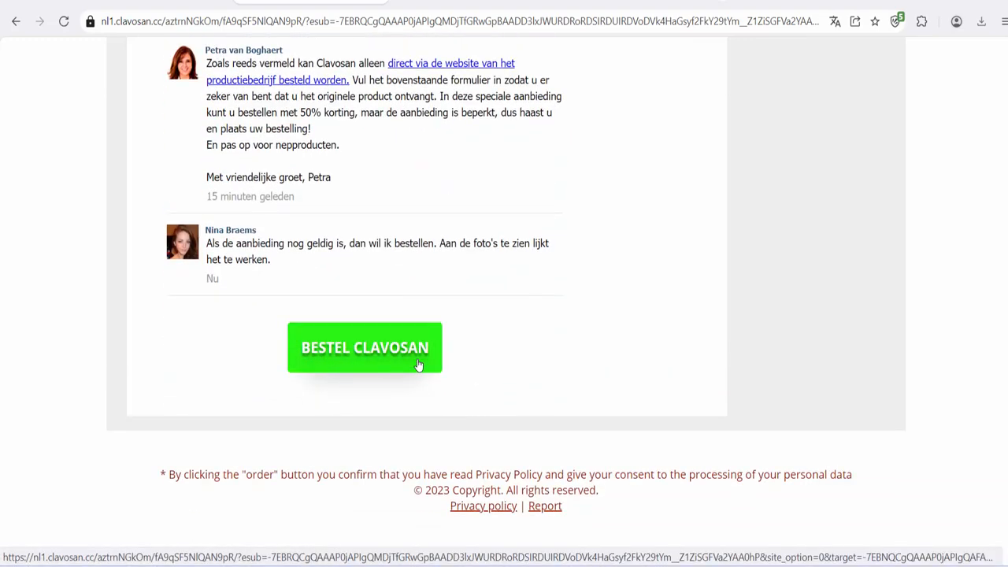